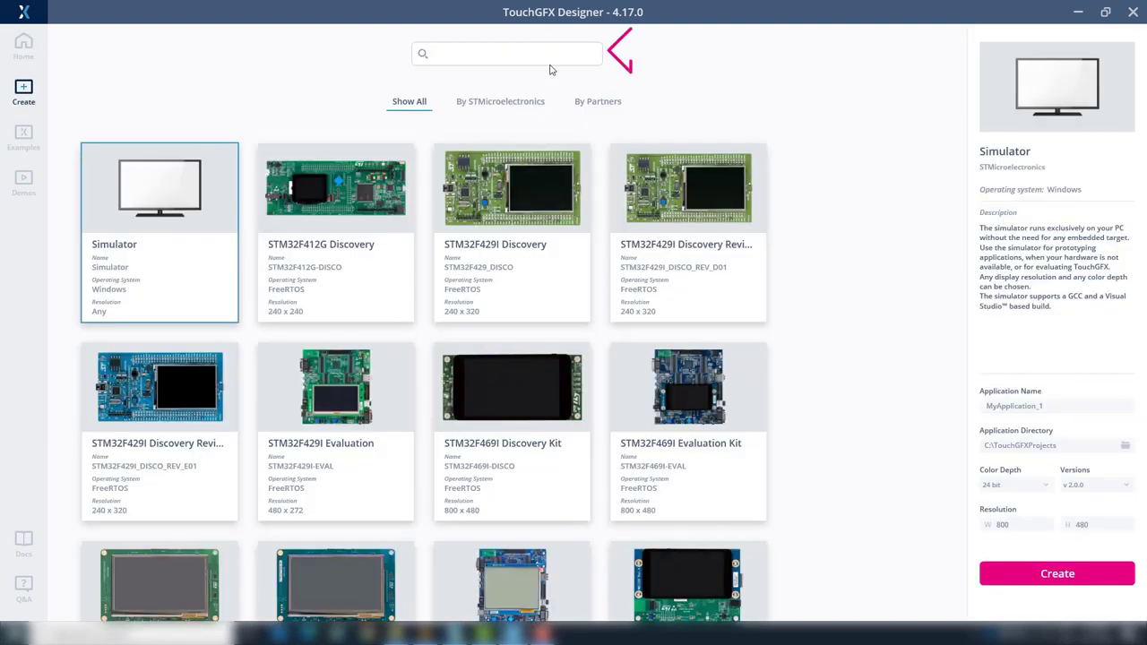
Create a new STM32H735G DK project named H735_Scroll_List_V
type("h735")
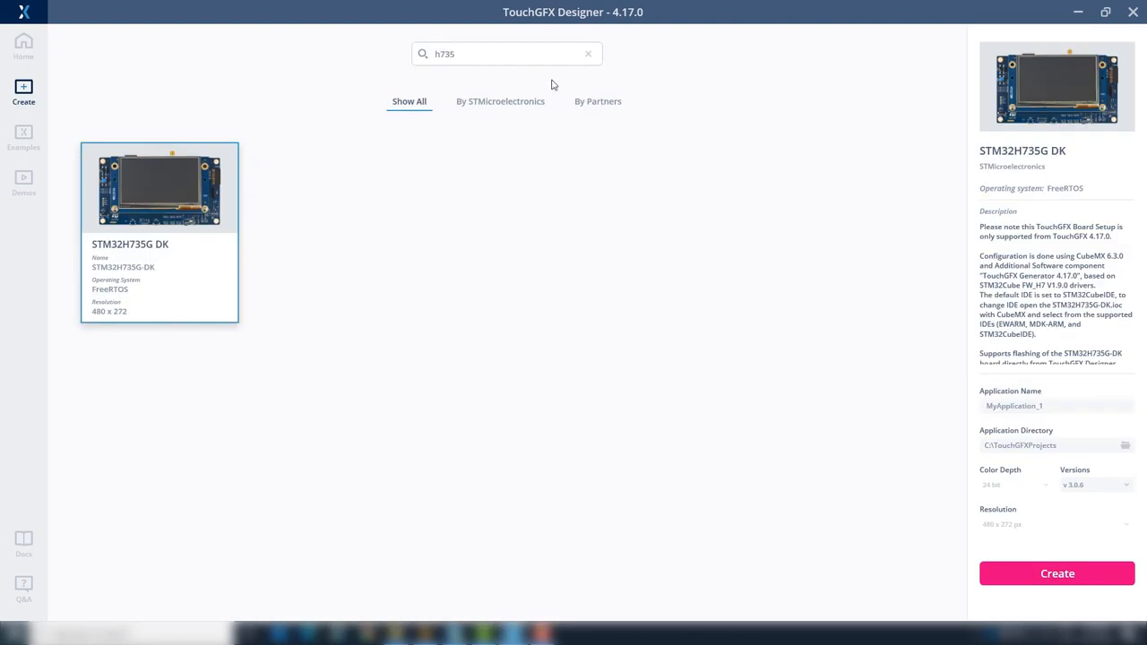
left_click(1129, 484)
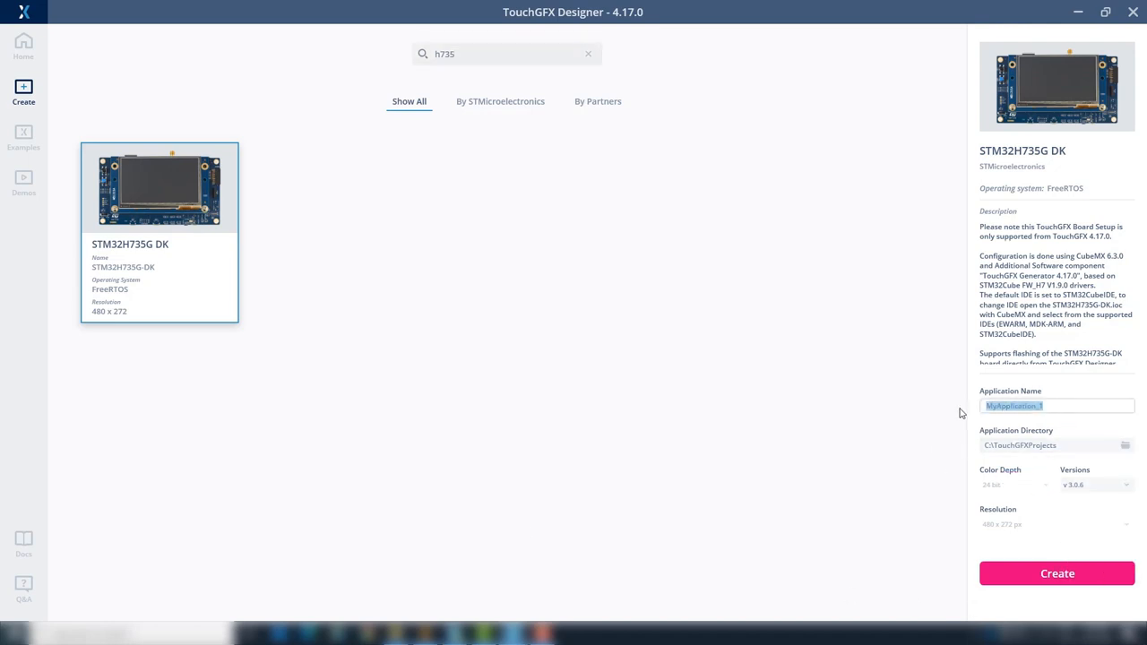
type("H735_Scroll_List_V")
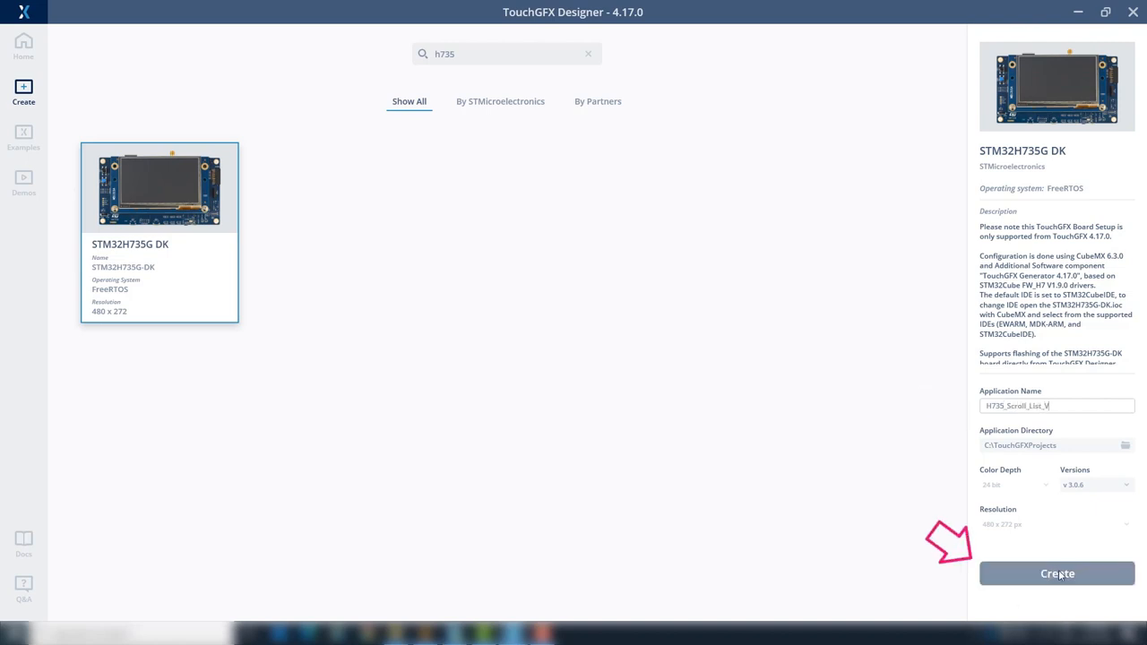
left_click(1056, 573)
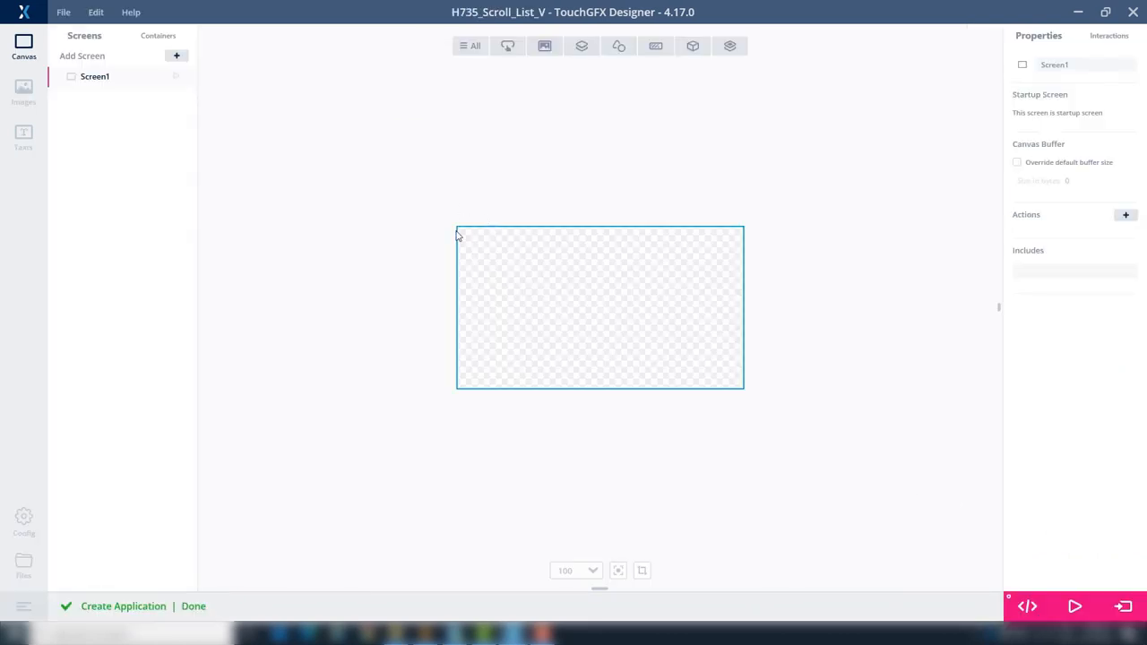
Add a custom container, CustomContainer1, and size it 210 by 40
left_click(158, 36)
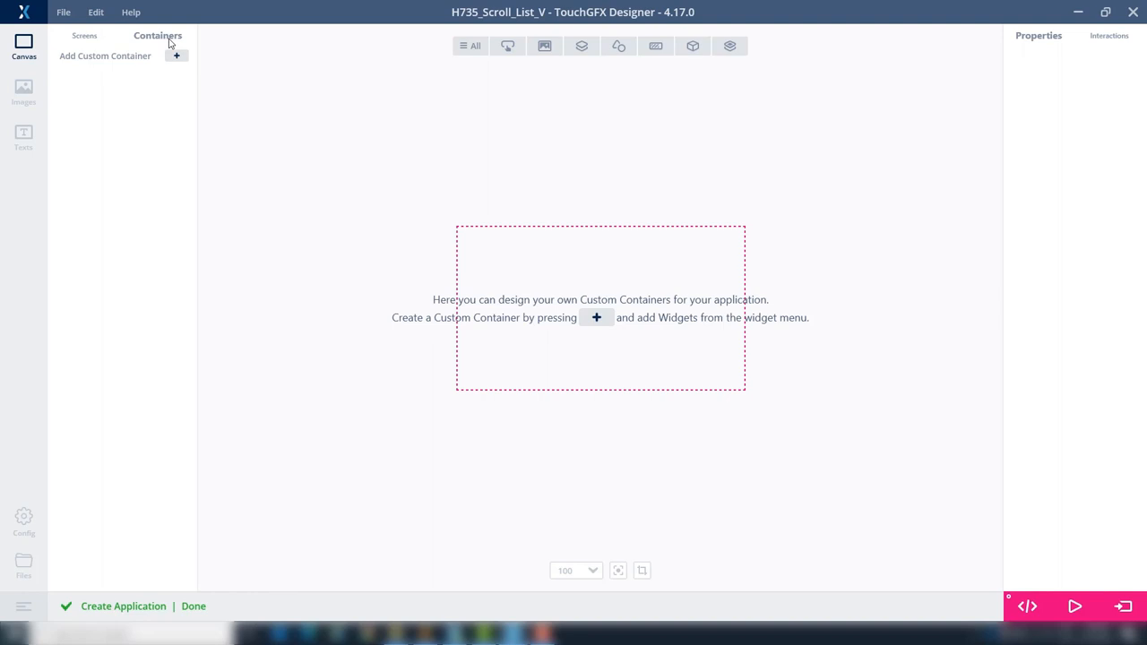
mouse_move(179, 57)
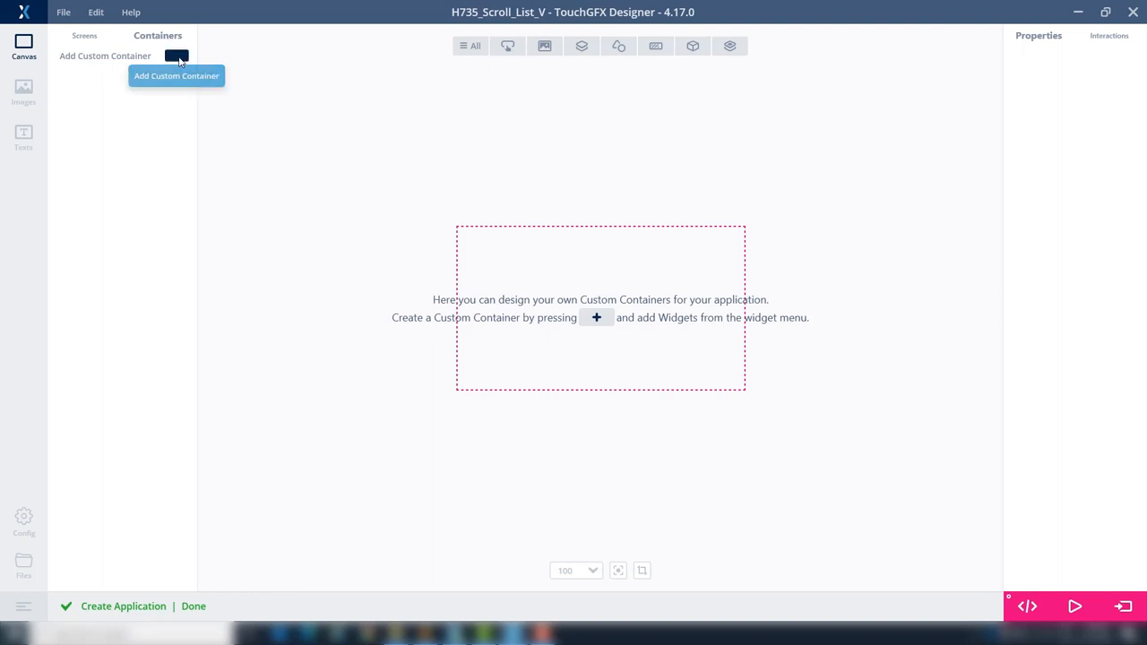
left_click(176, 55)
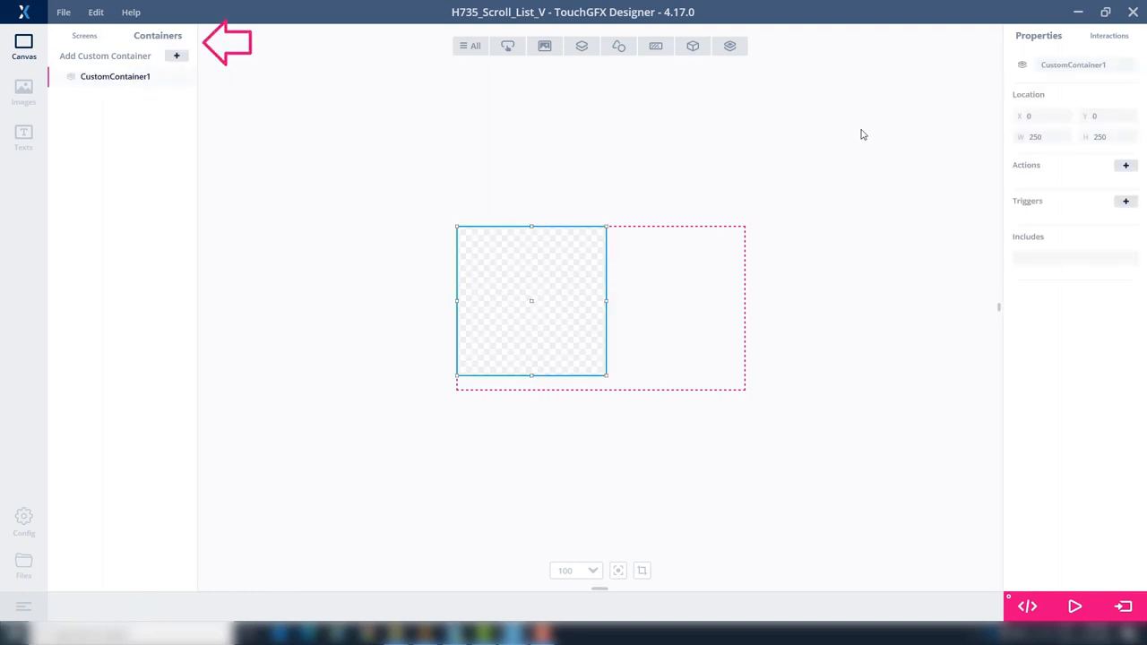
left_click(83, 36)
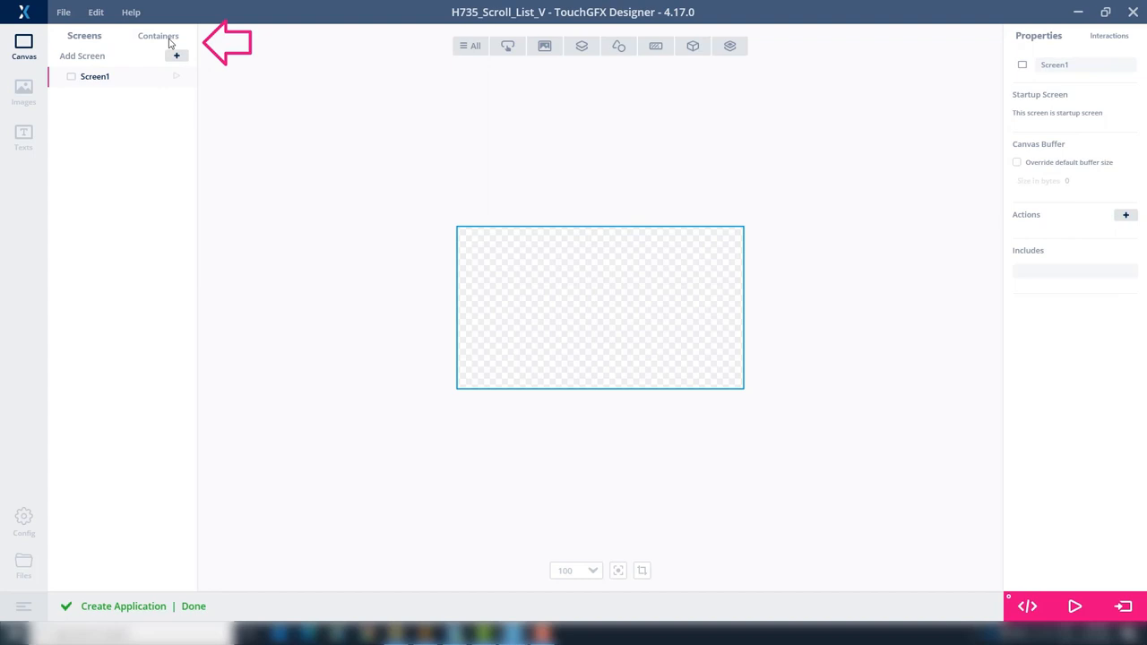
left_click(157, 36)
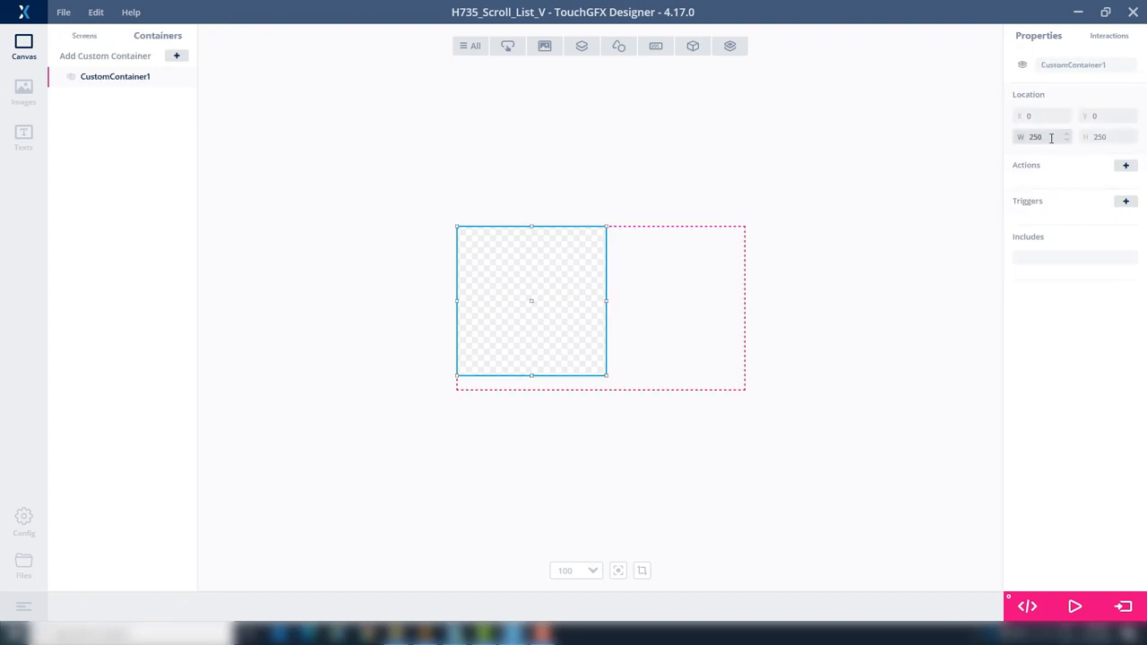
type("2")
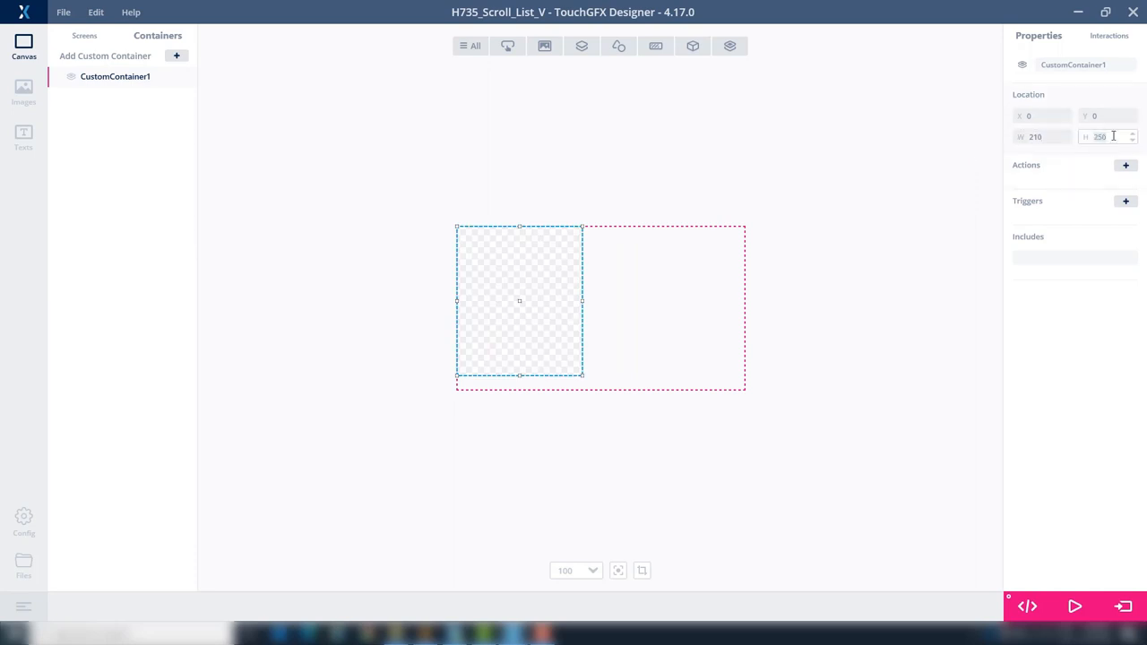
type("40")
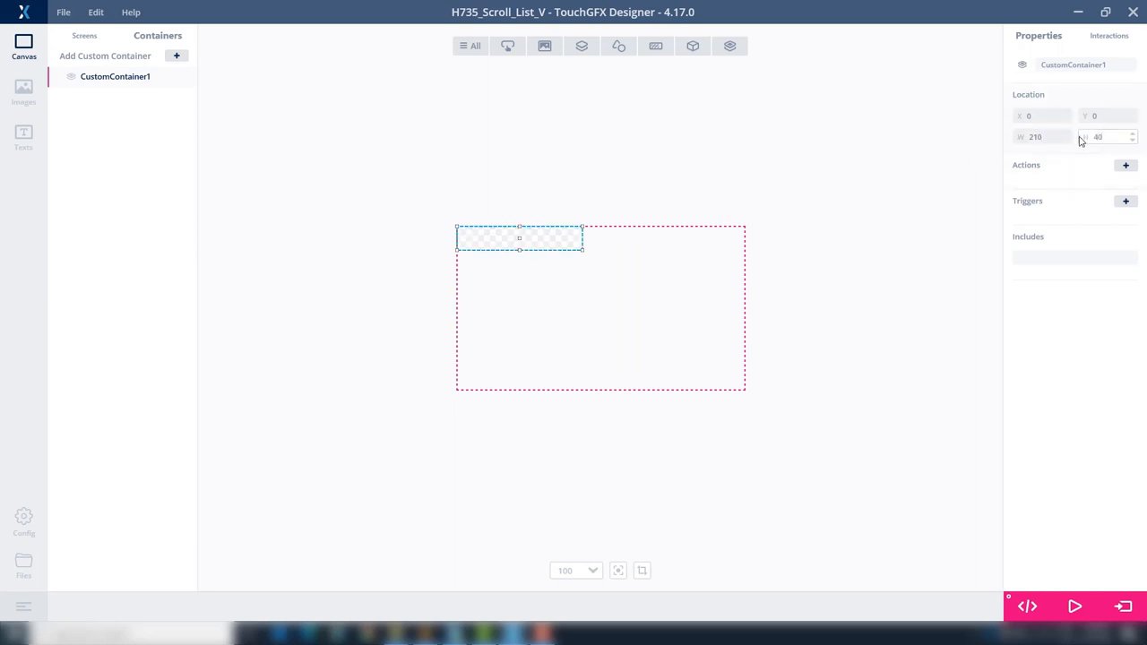
Add a Shapes Box widget, box1, inside CustomContainer1
left_click(581, 46)
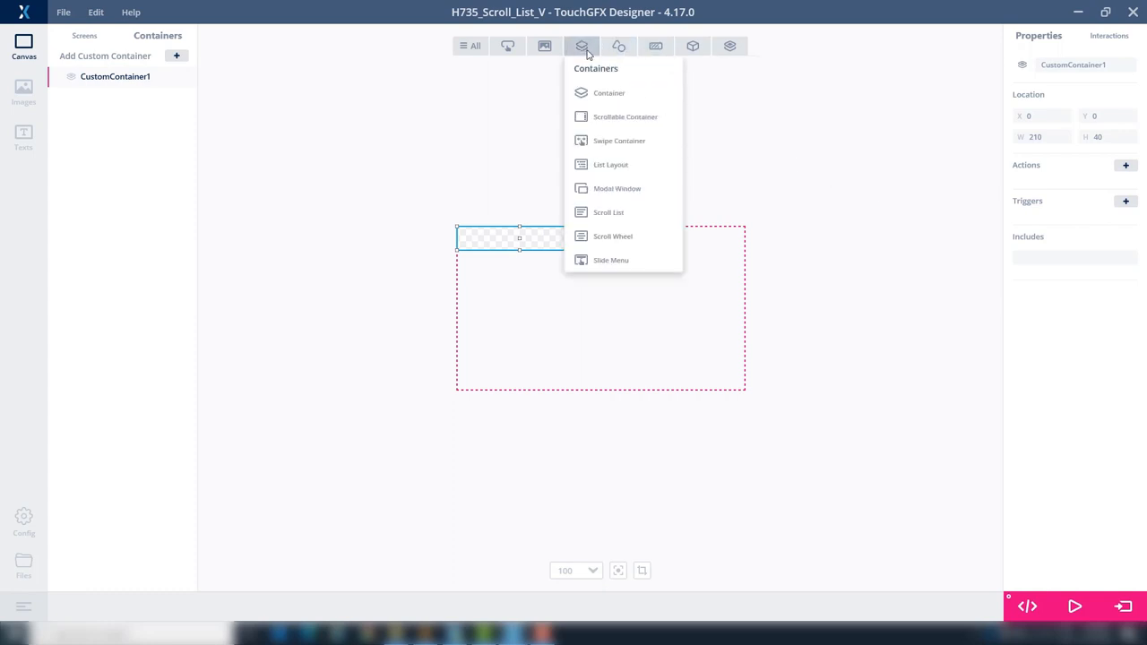
left_click(619, 46)
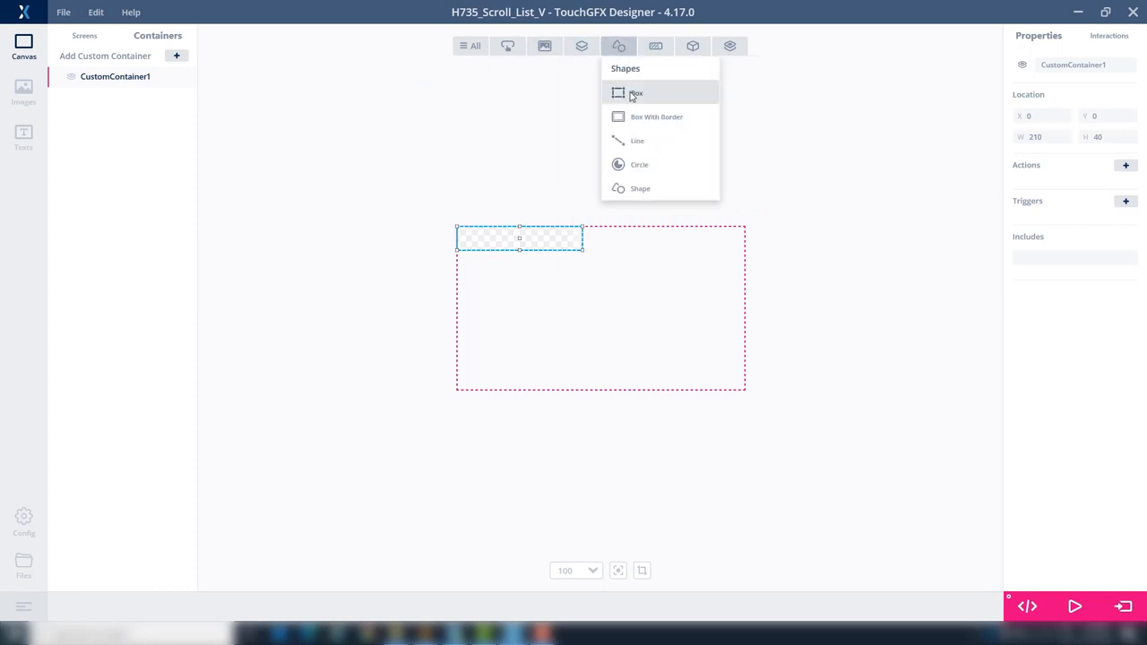
left_click(627, 93)
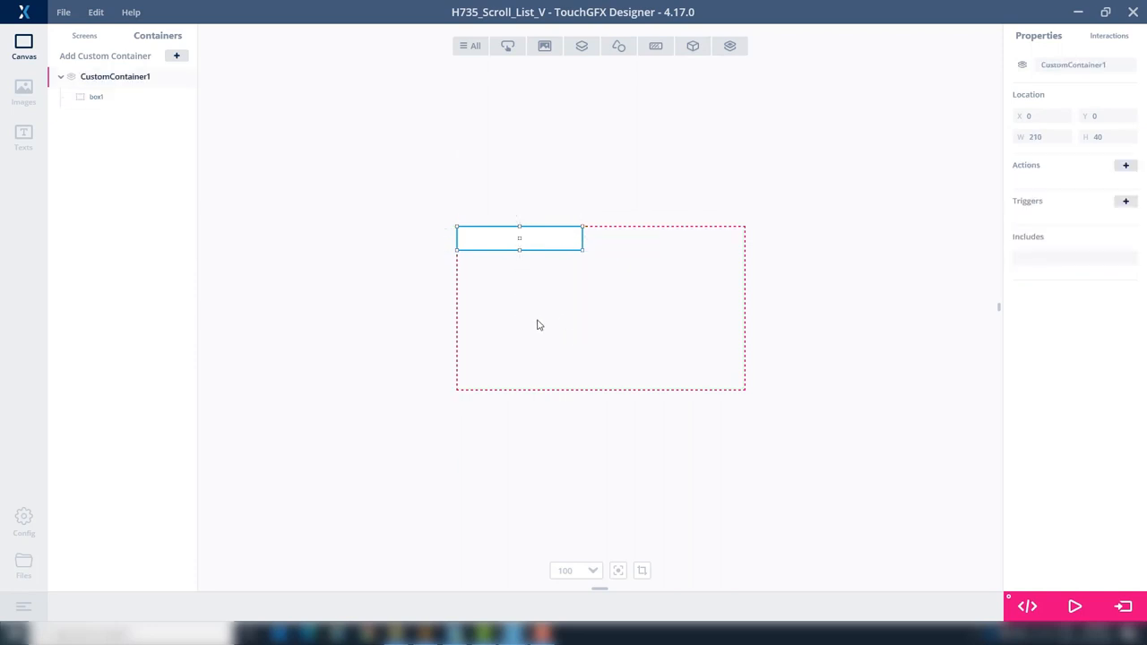
left_click(545, 45)
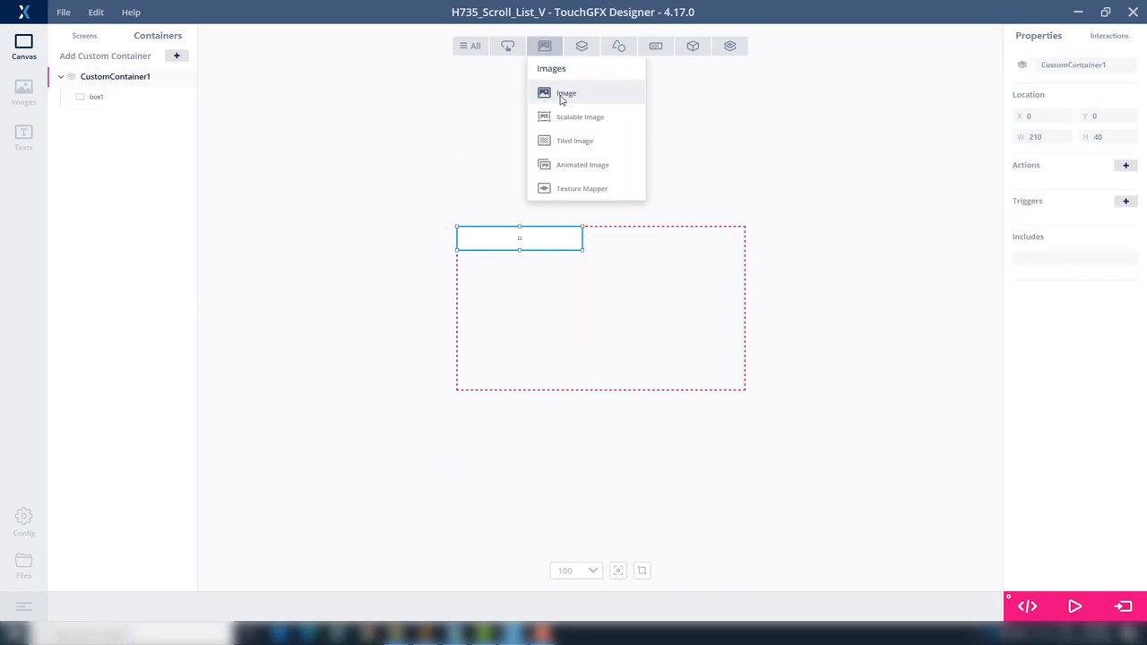
Import images and add image1 showing Alert_32.png at X 20 in the container
left_click(568, 93)
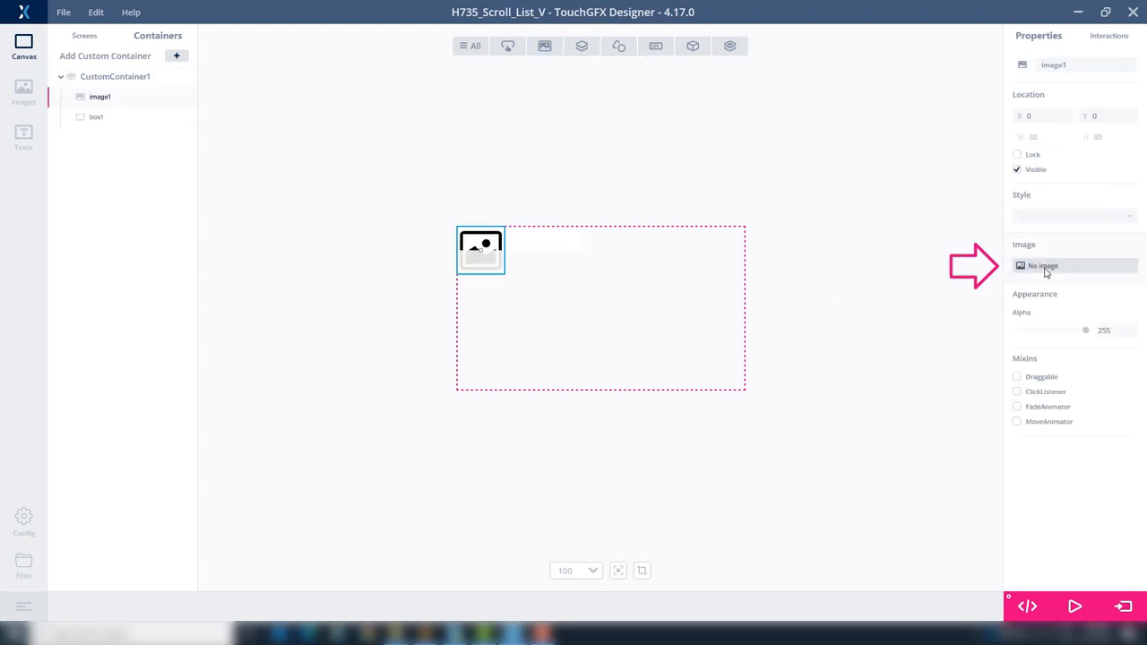
left_click(1075, 266)
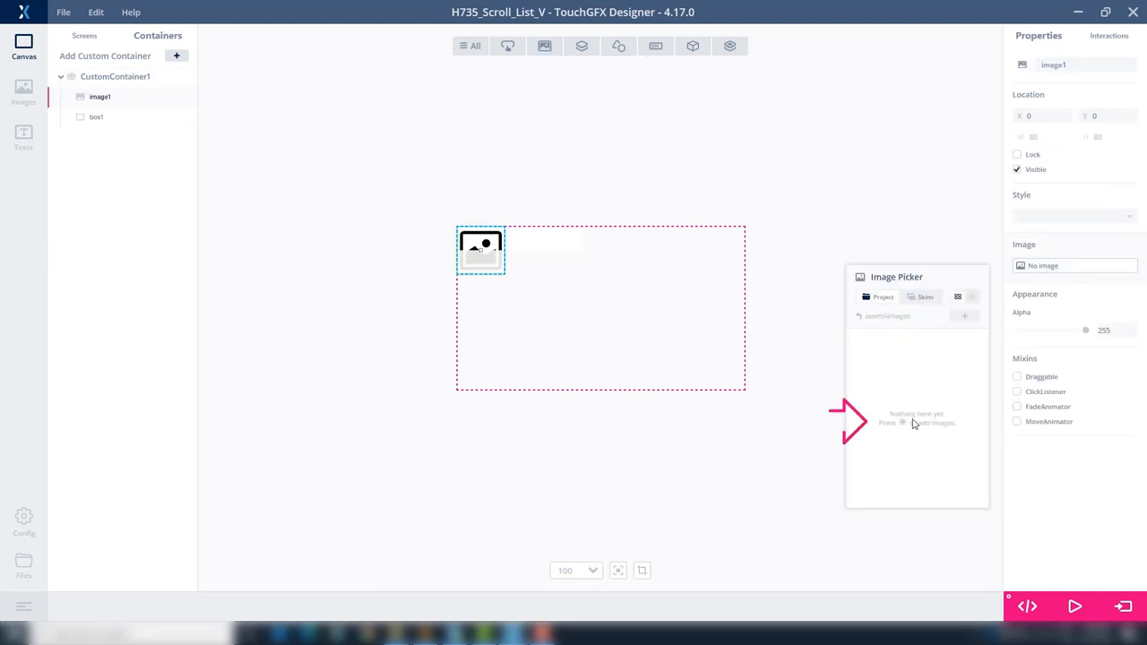
left_click(907, 428)
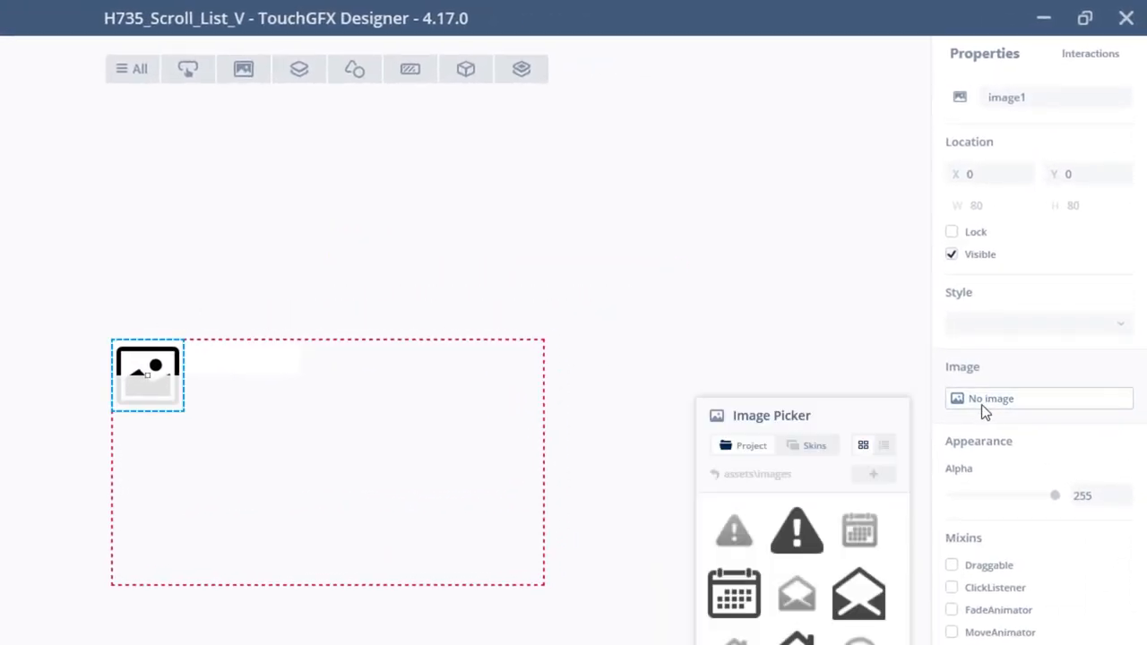
left_click(733, 531)
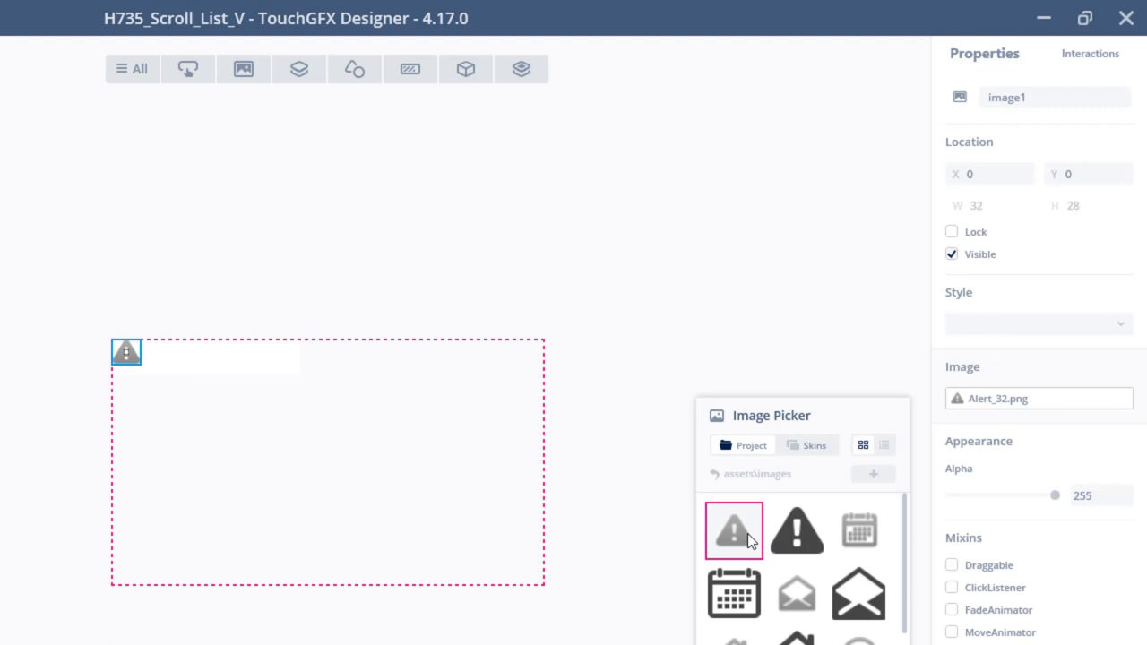
left_click(732, 531)
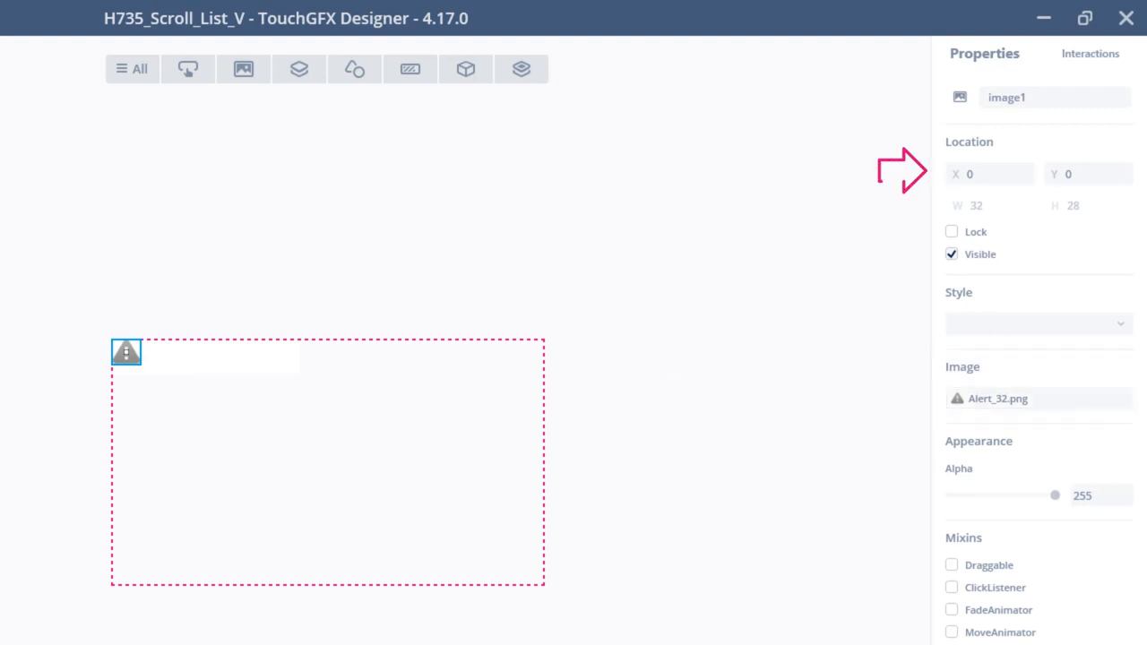
type("20")
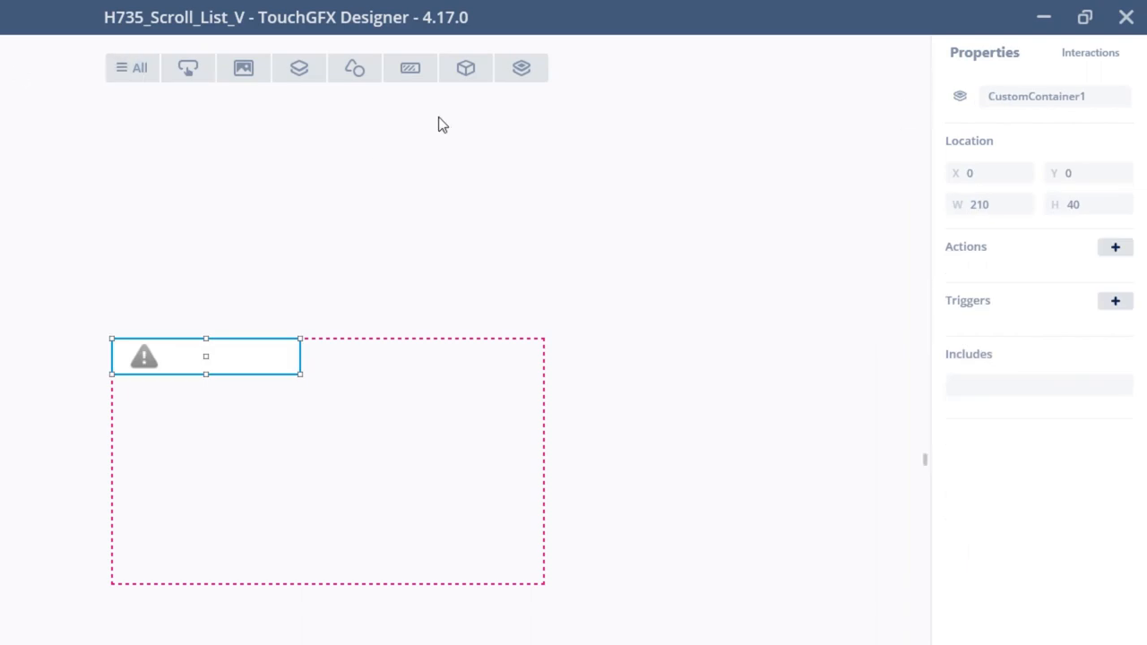
Add textArea1 'New Text' to CustomContainer1 at X 84, Y 6
left_click(466, 68)
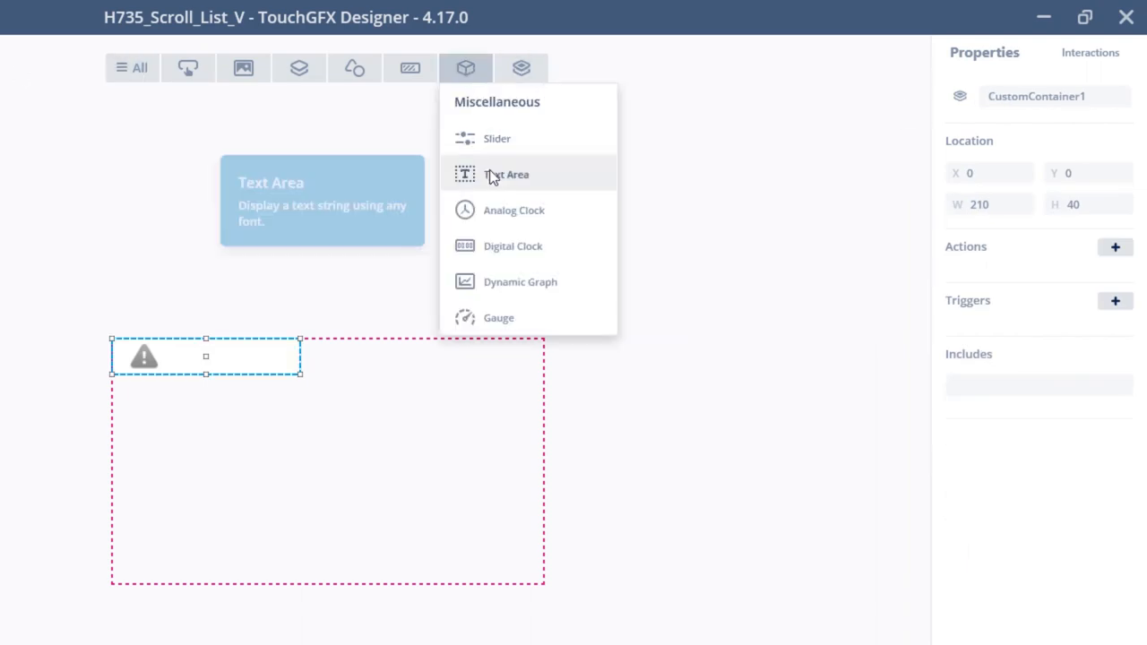
left_click(498, 174)
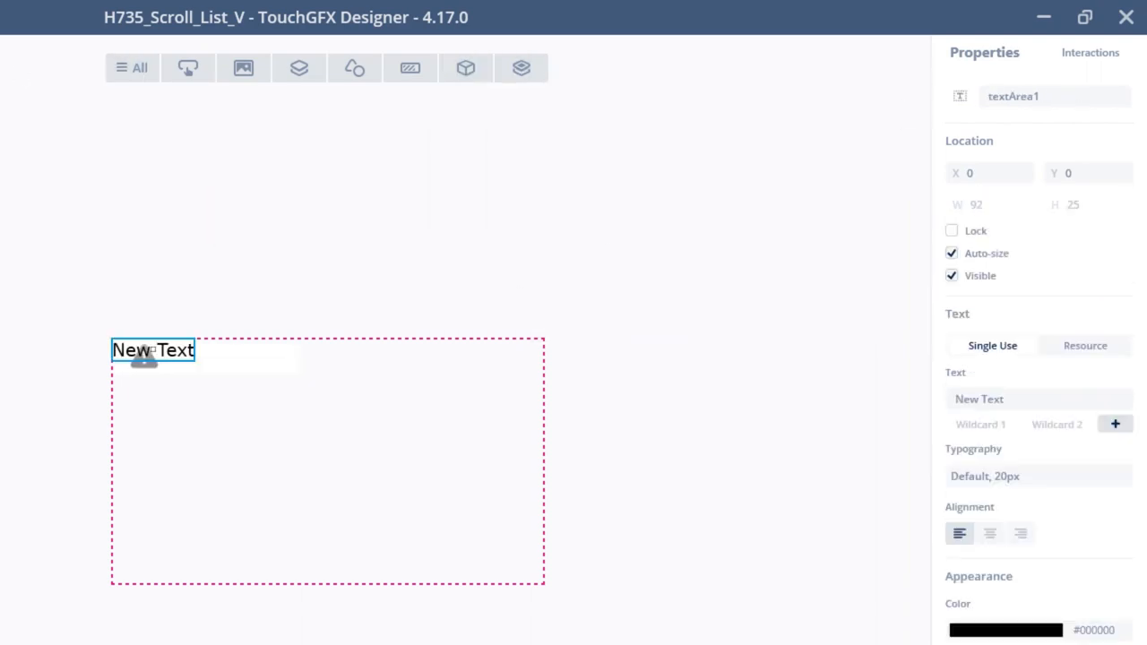
left_click(986, 173)
type("84")
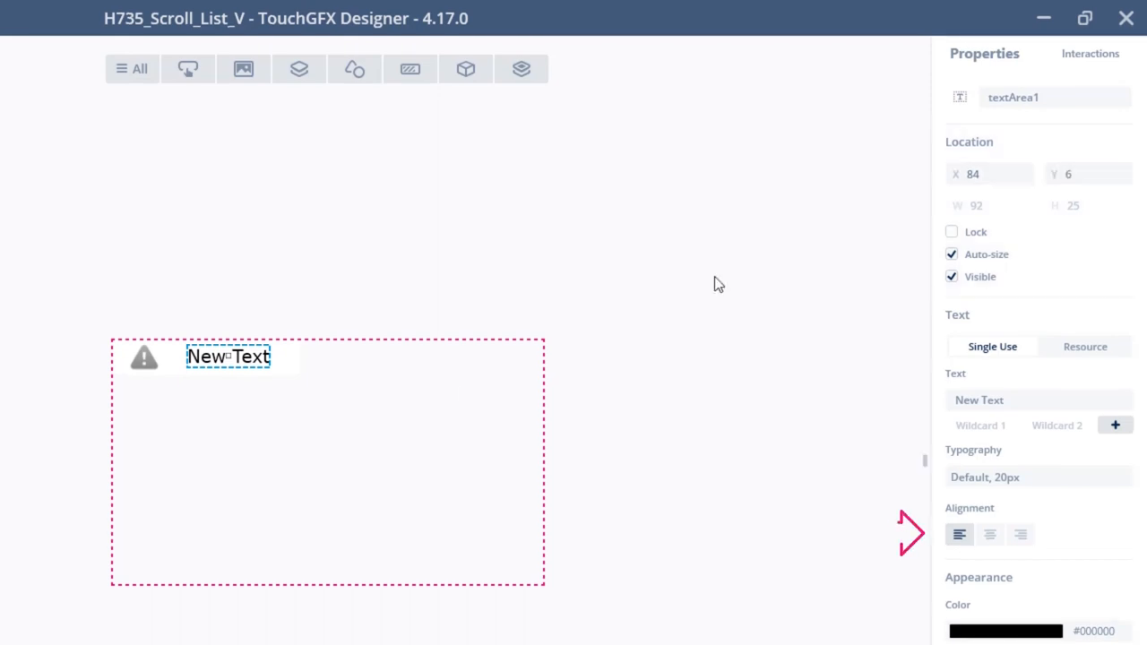
left_click(990, 535)
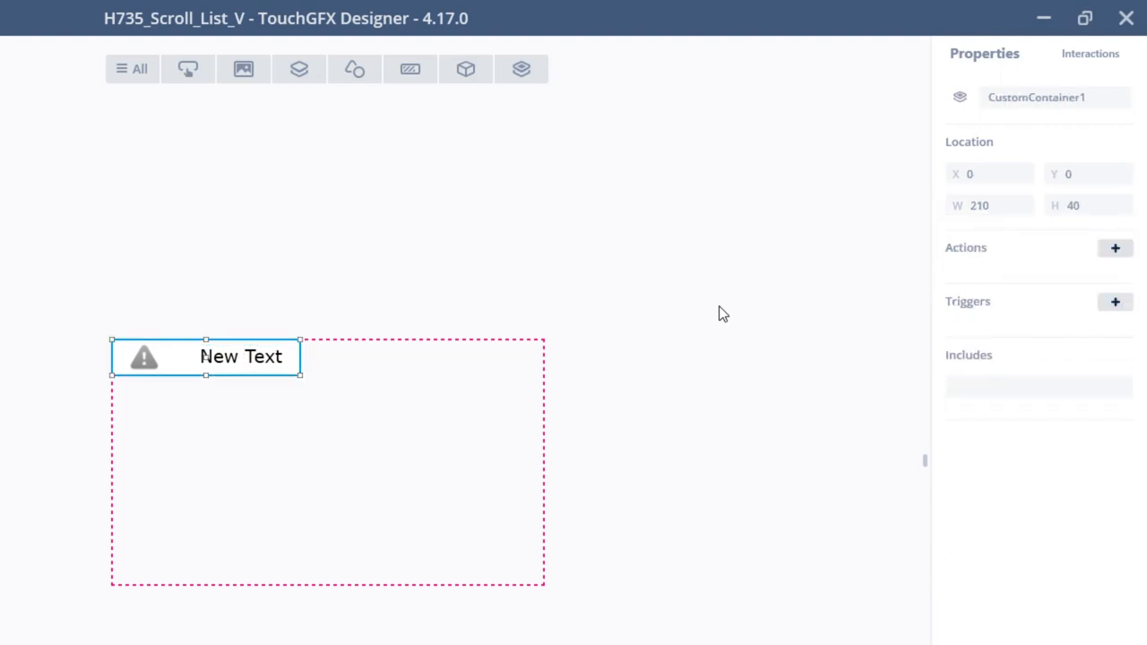
Add image2 styled Divider Re Short and drag it into place in the row
left_click(243, 69)
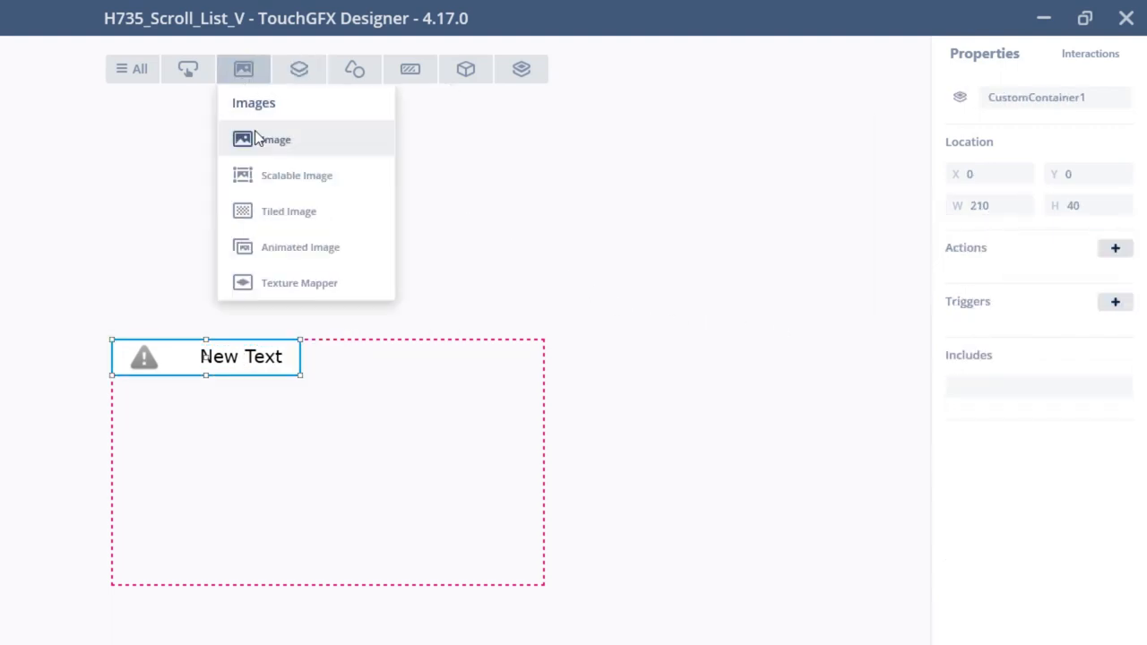
left_click(273, 139)
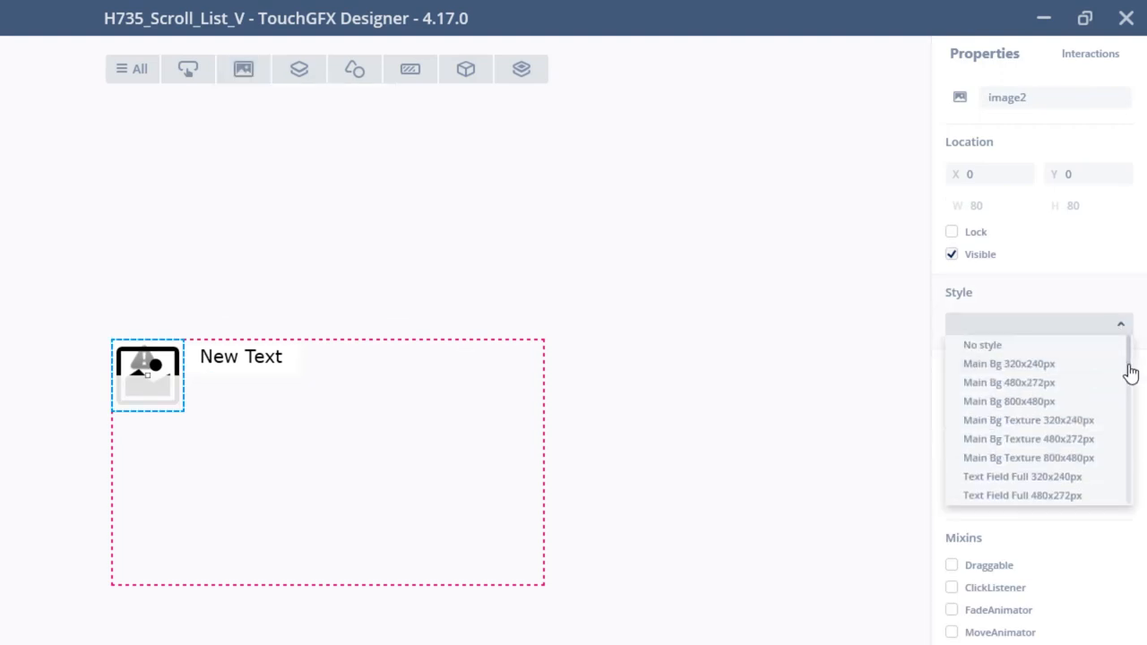
scroll("down", 3)
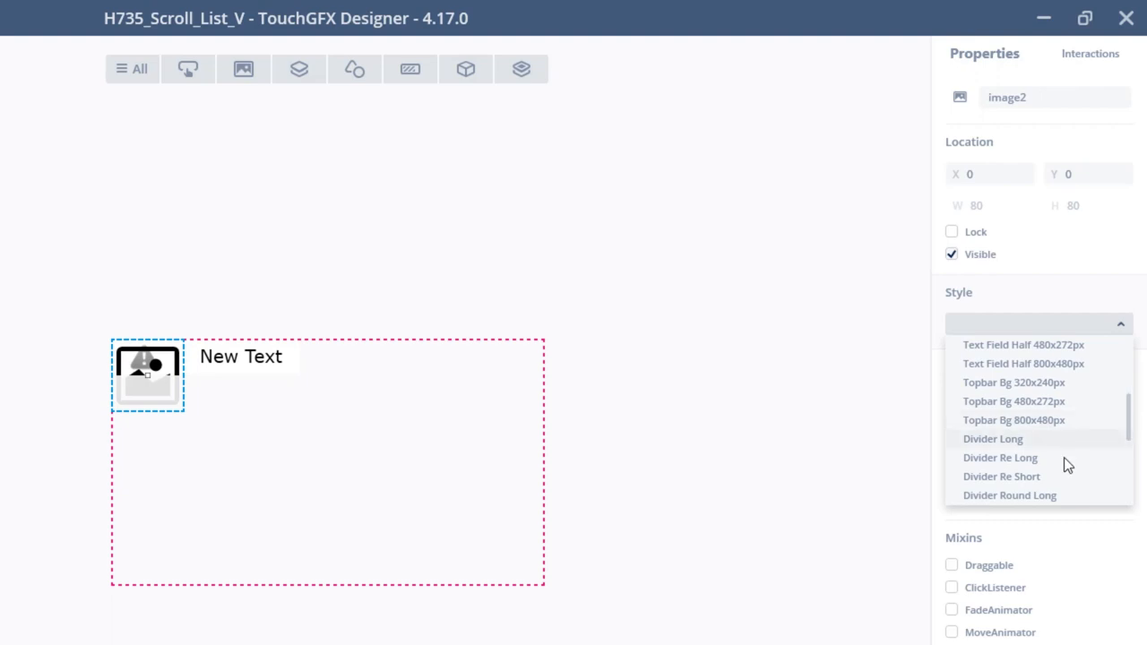
left_click(1002, 477)
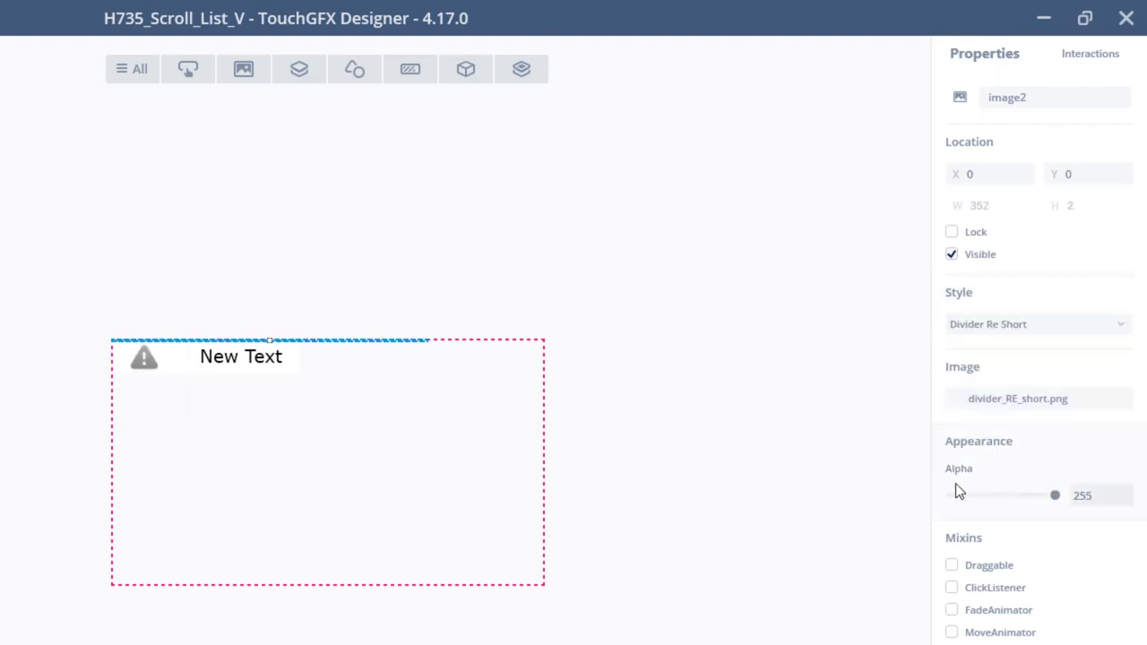
left_click_drag(269, 341, 276, 371)
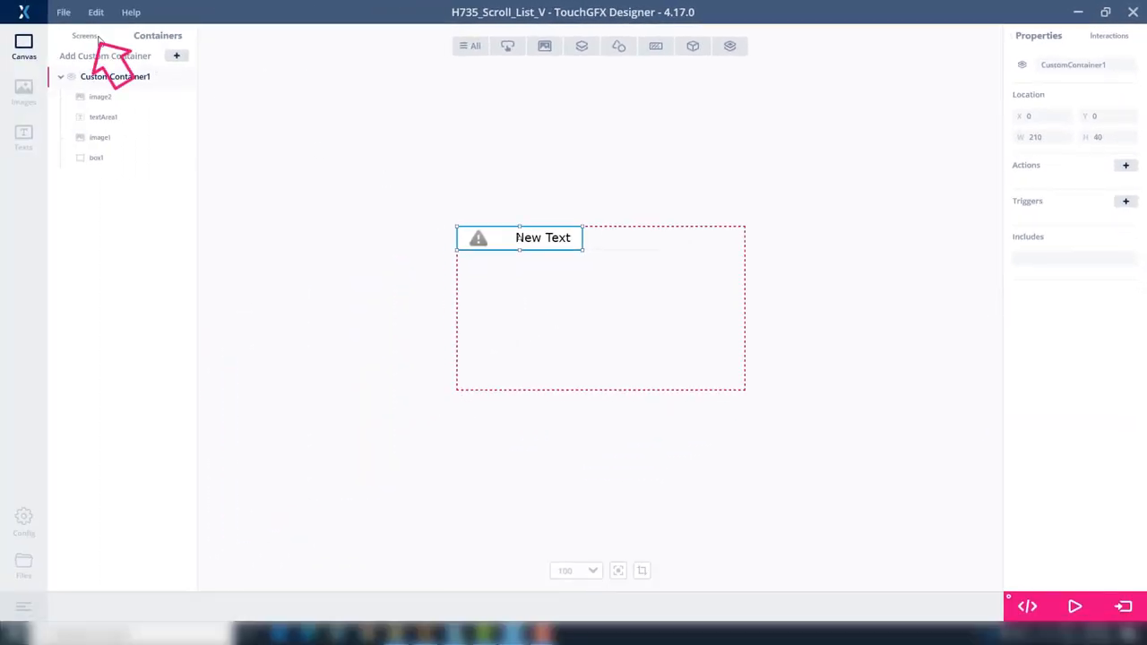
Give Screen1 a full-screen background image styled Main Bg Texture 480x272px
left_click(84, 37)
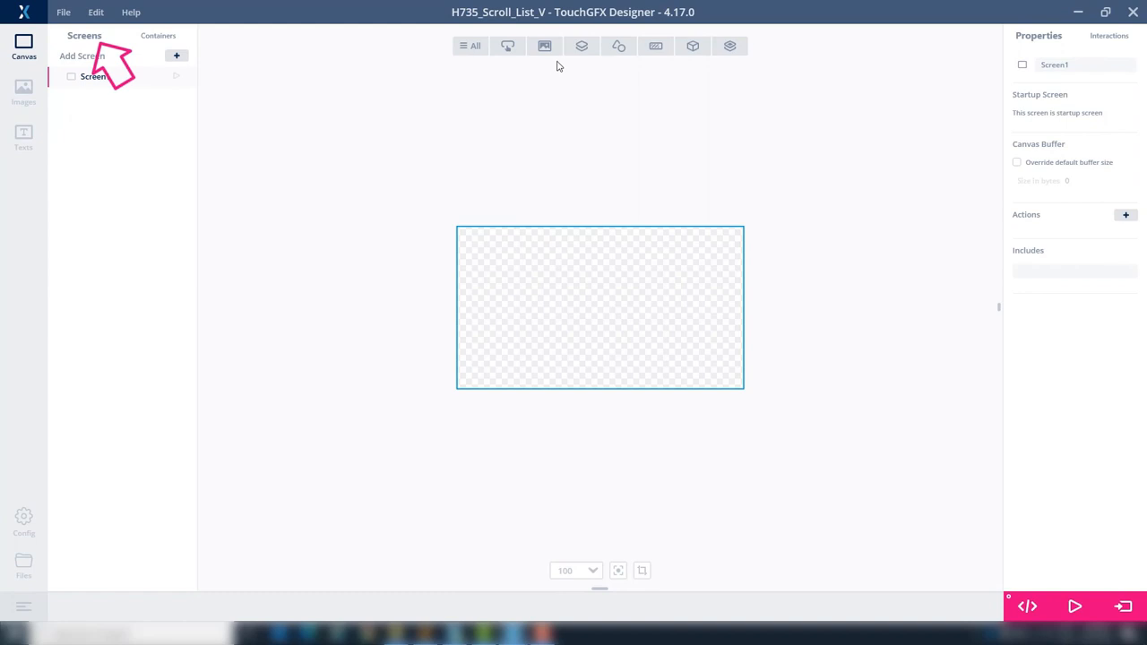
left_click(544, 45)
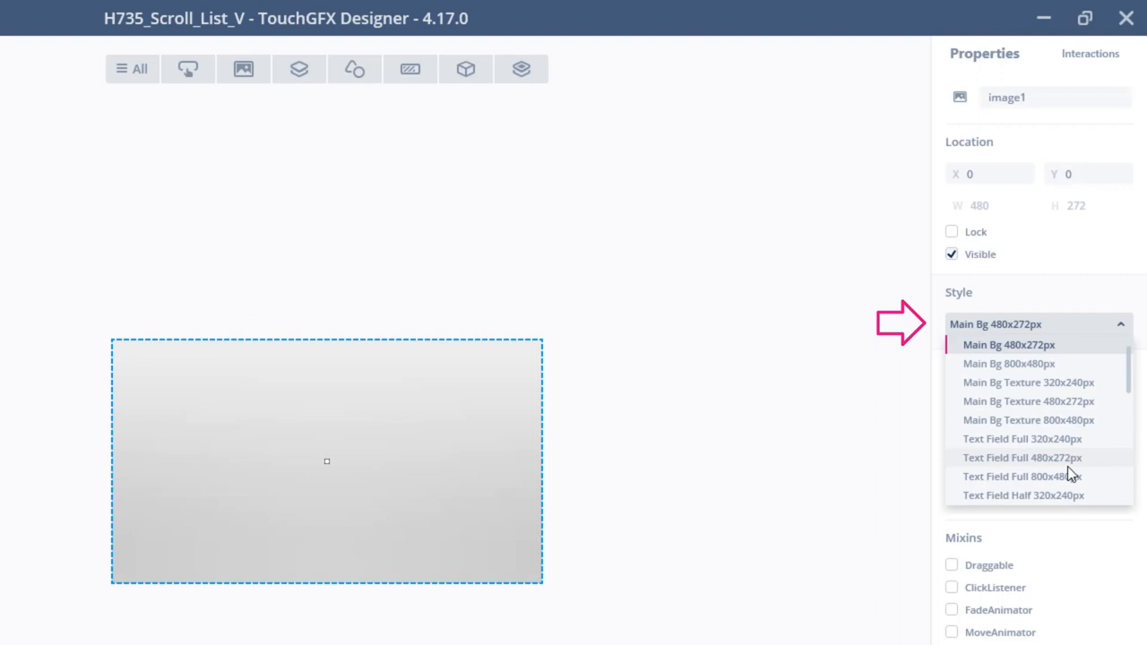
left_click(1021, 457)
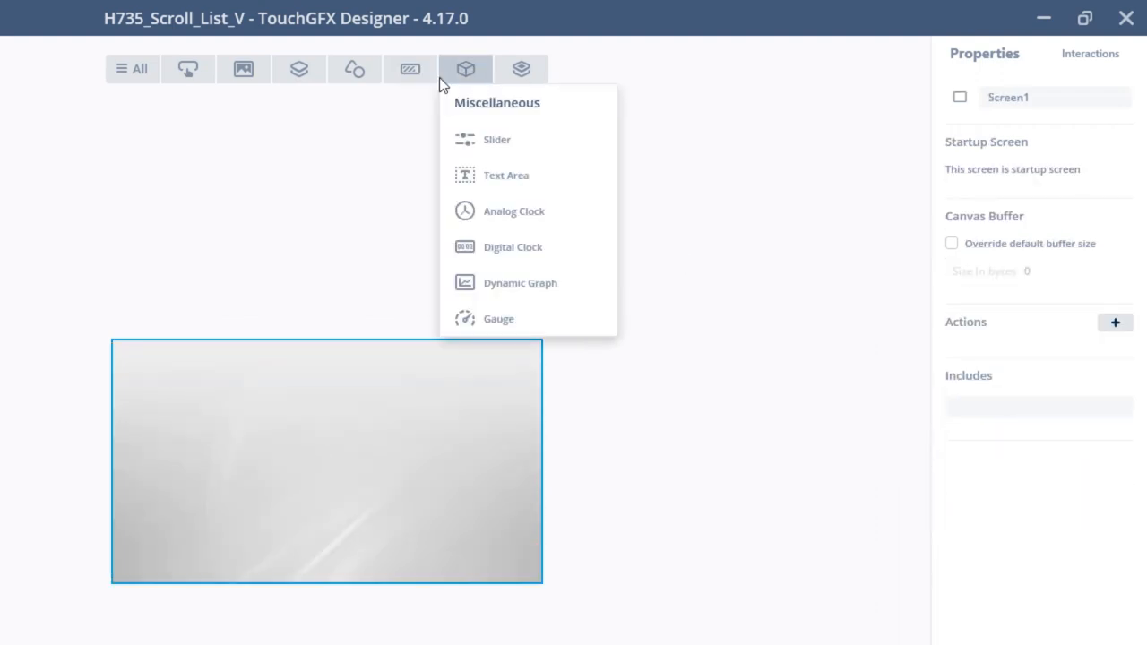
Add scrollList1 with CustomContainer1 as item template, at X 180 and height 238
left_click(300, 69)
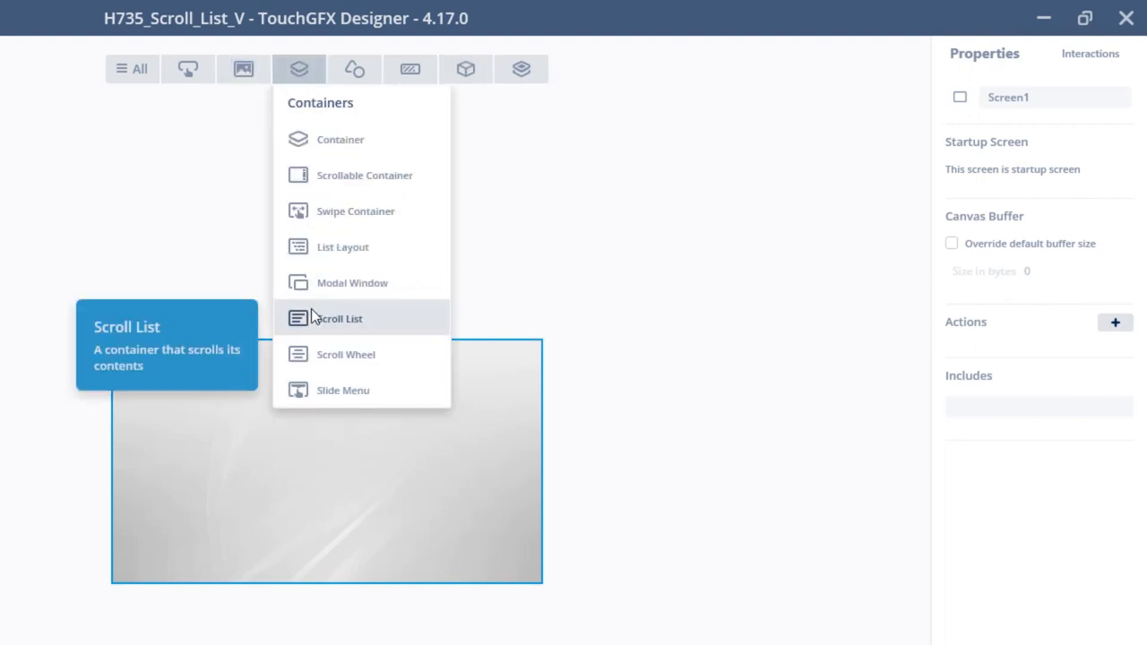
left_click(340, 318)
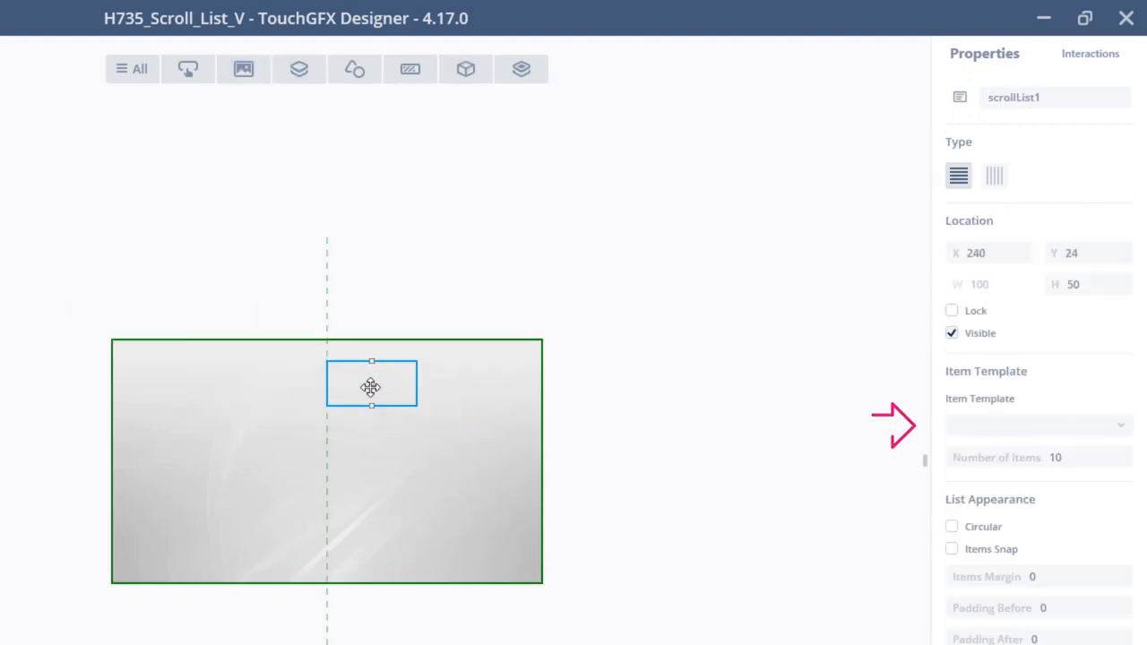
left_click(1038, 425)
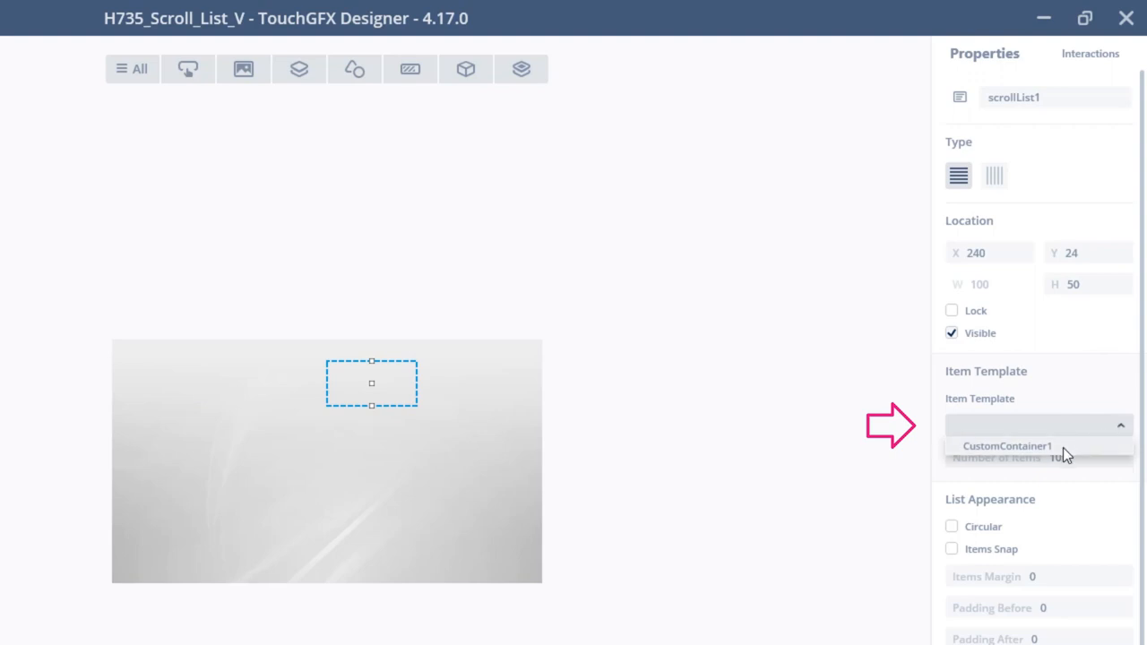
left_click(1012, 446)
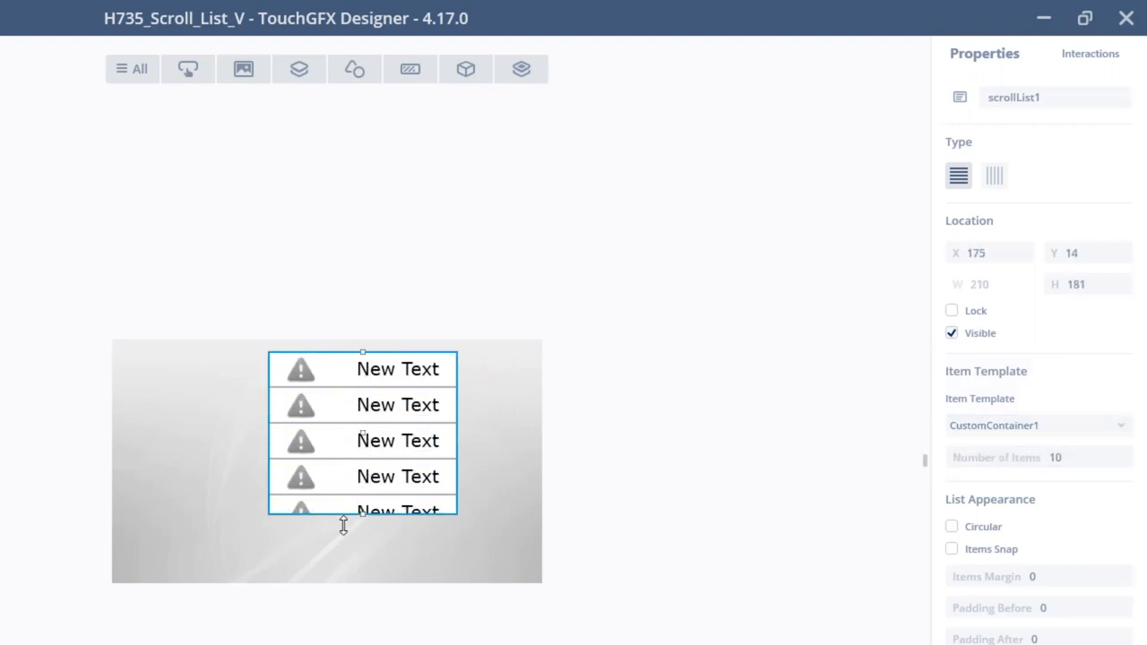
left_click_drag(363, 511, 363, 565)
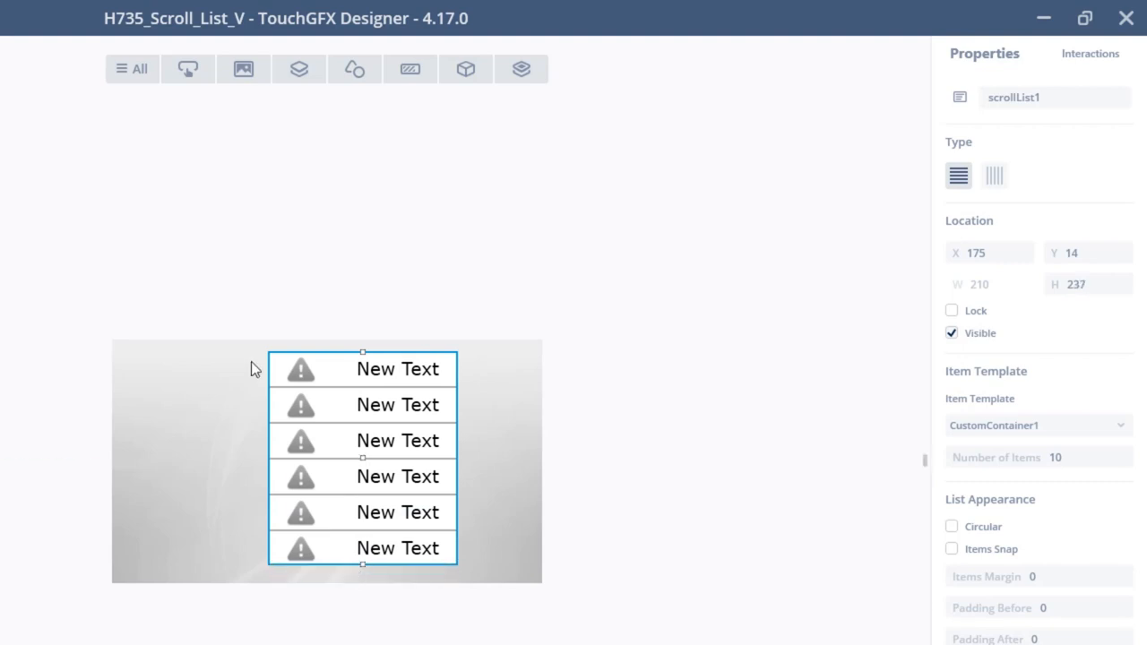
type("18")
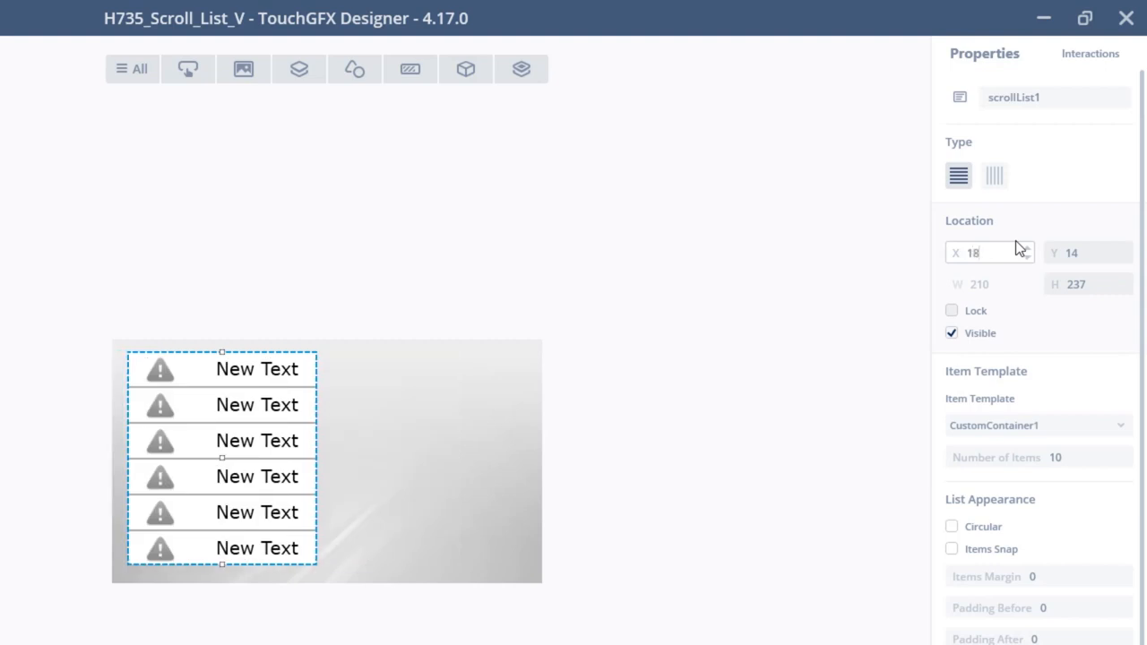
type("180")
left_click(1089, 284)
type("238")
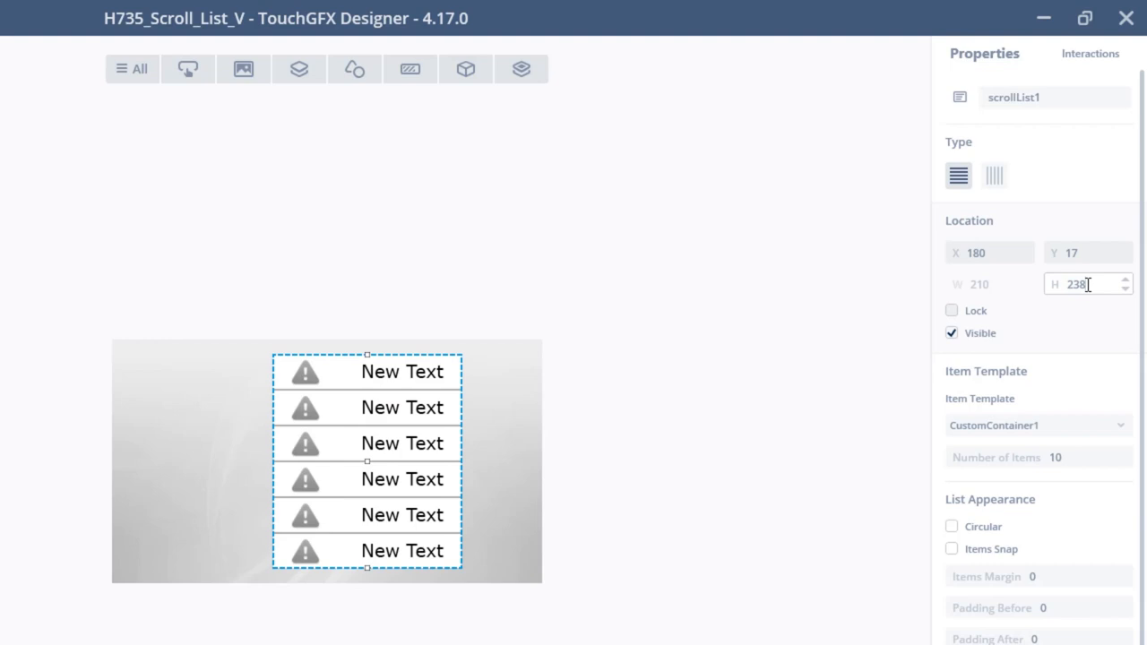
Add a large warning icon image with a 'Selected' label above it at X 50, Y 70
left_click(753, 370)
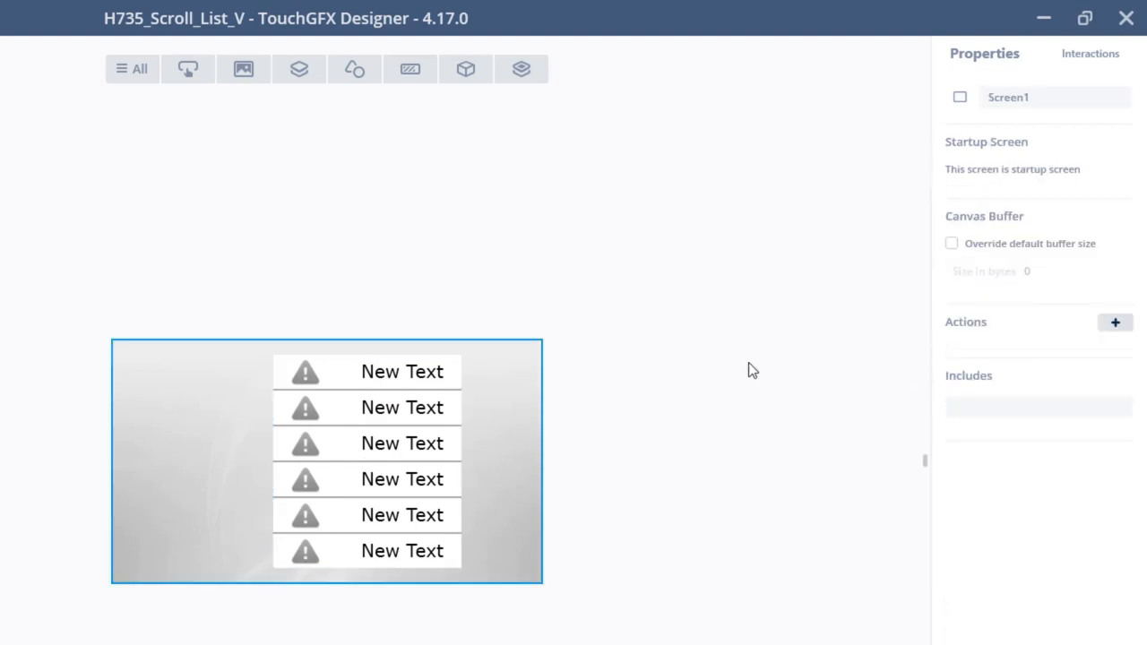
left_click(243, 69)
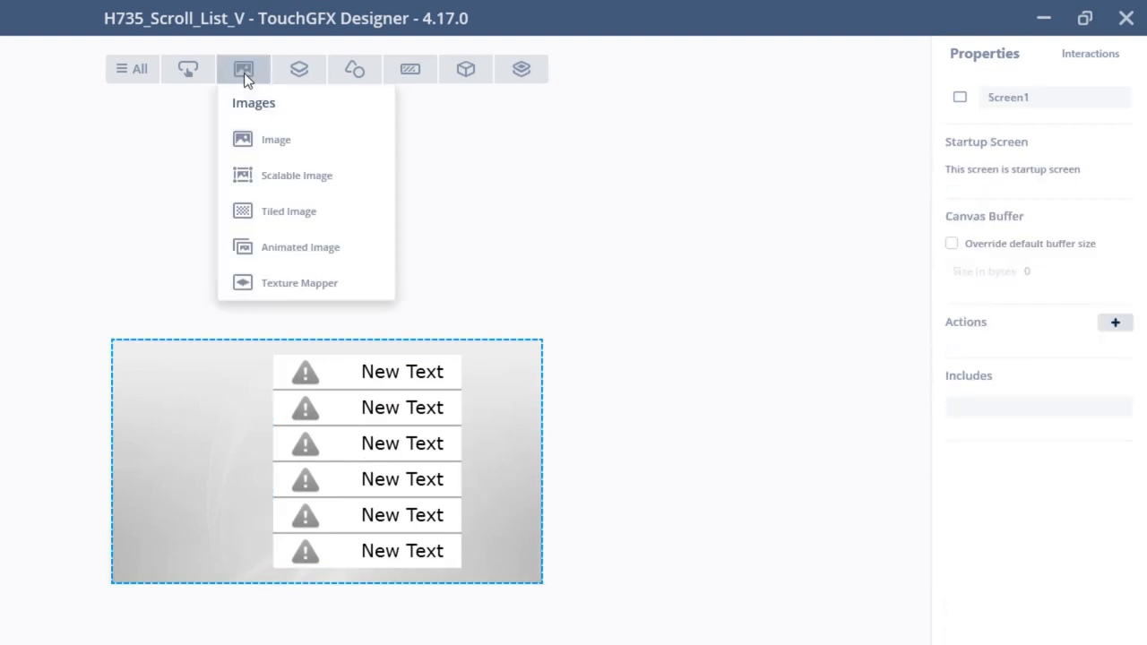
left_click(276, 139)
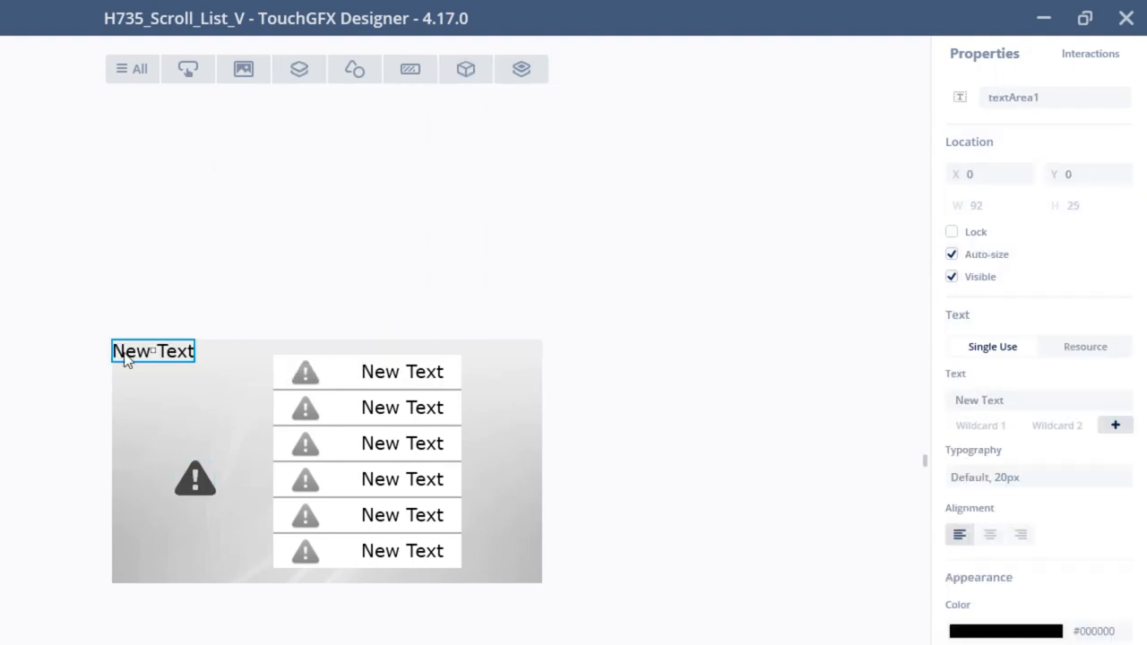
left_click_drag(152, 351, 202, 413)
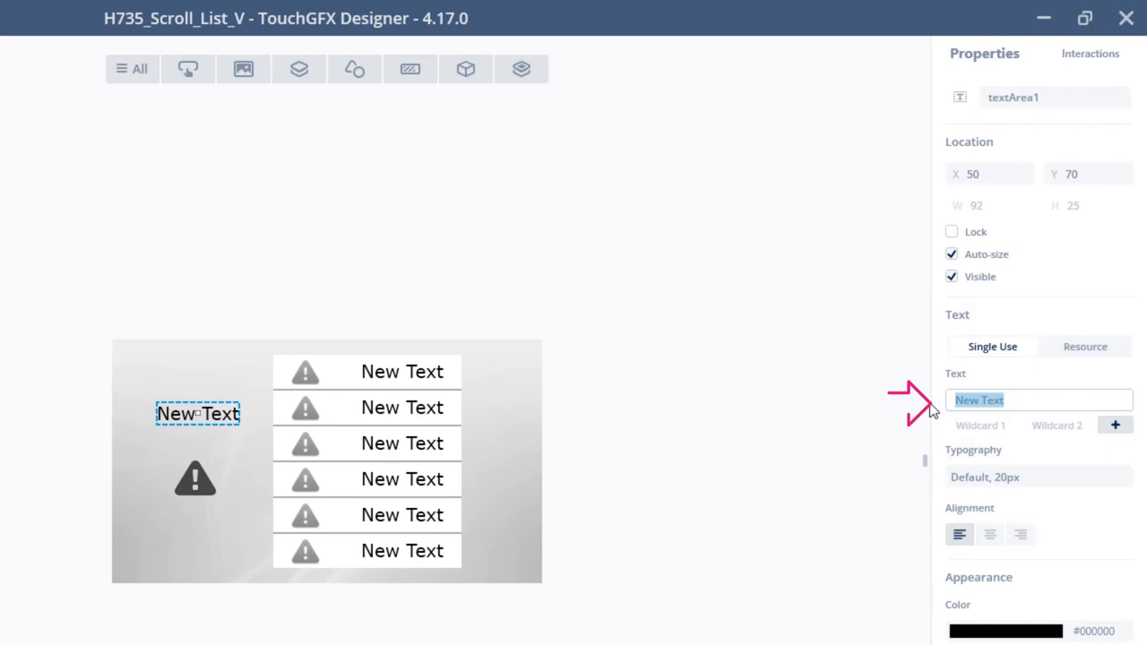
type("Selected")
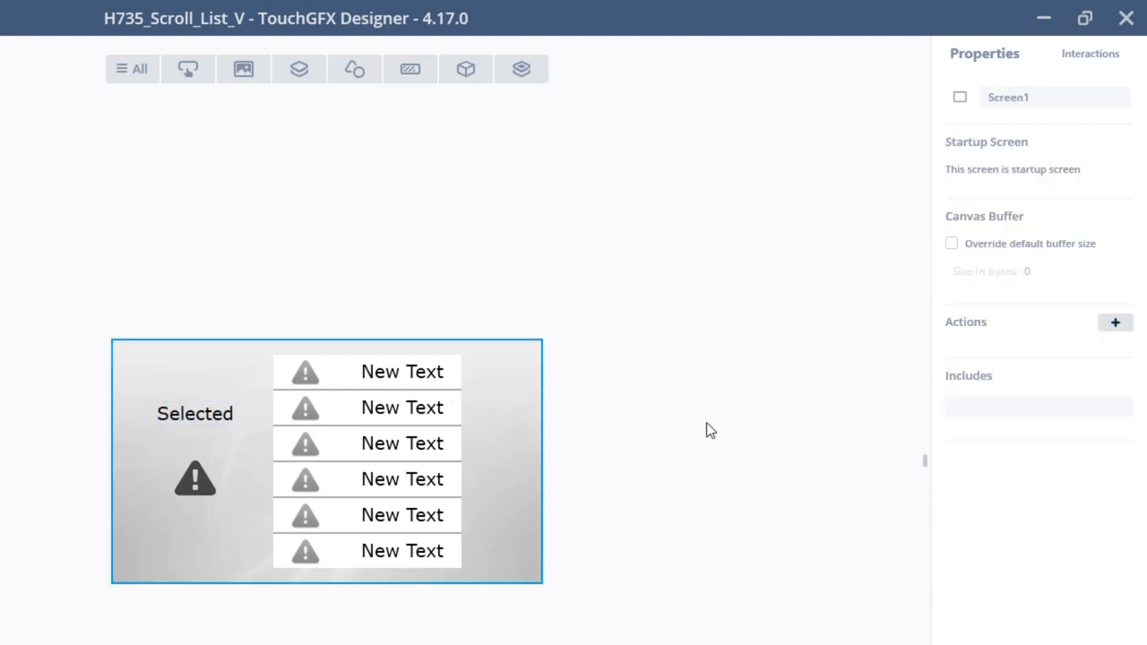
Add textArea2 at Y 205, centre-aligned, auto-size off, width 120
left_click(465, 69)
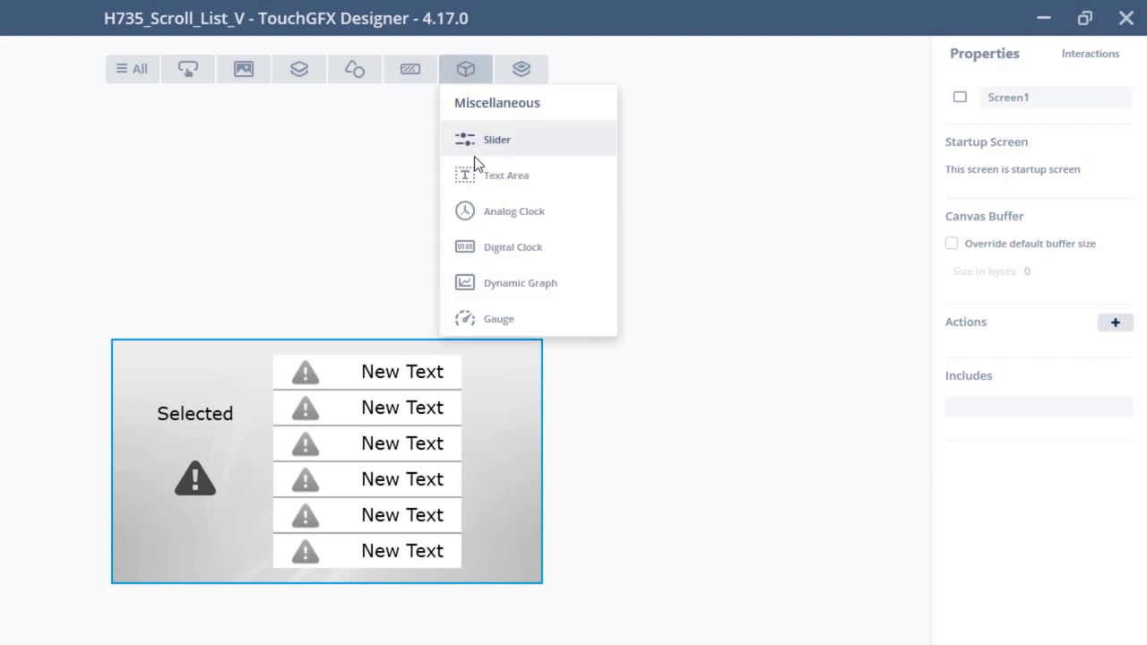
left_click(505, 175)
type("33")
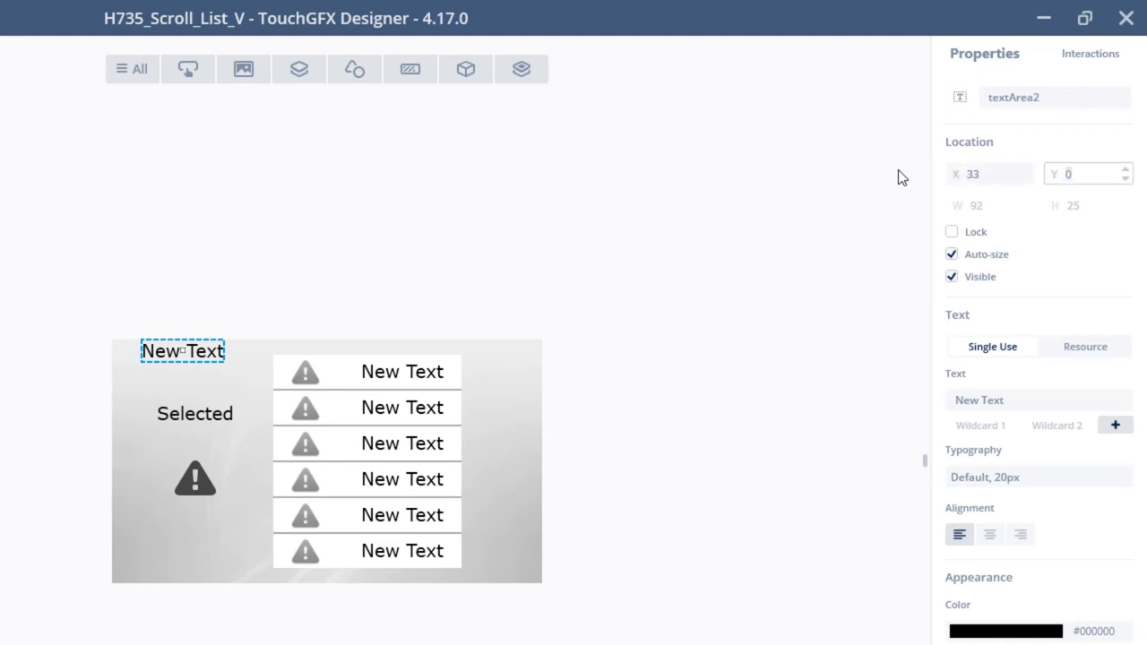
type("205")
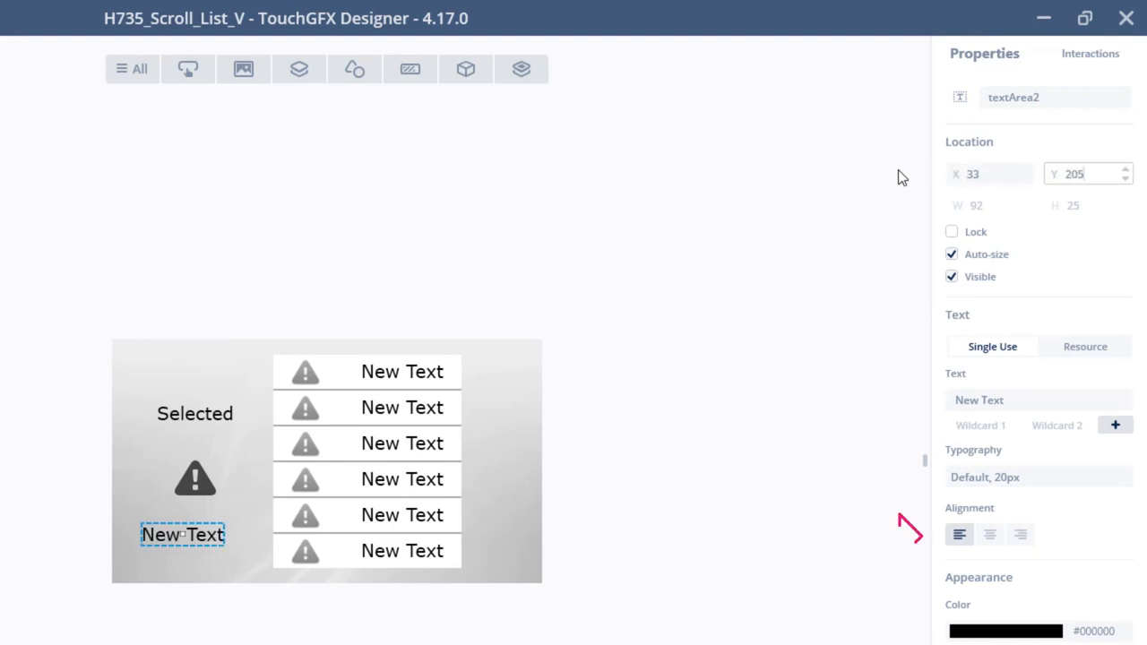
left_click(992, 535)
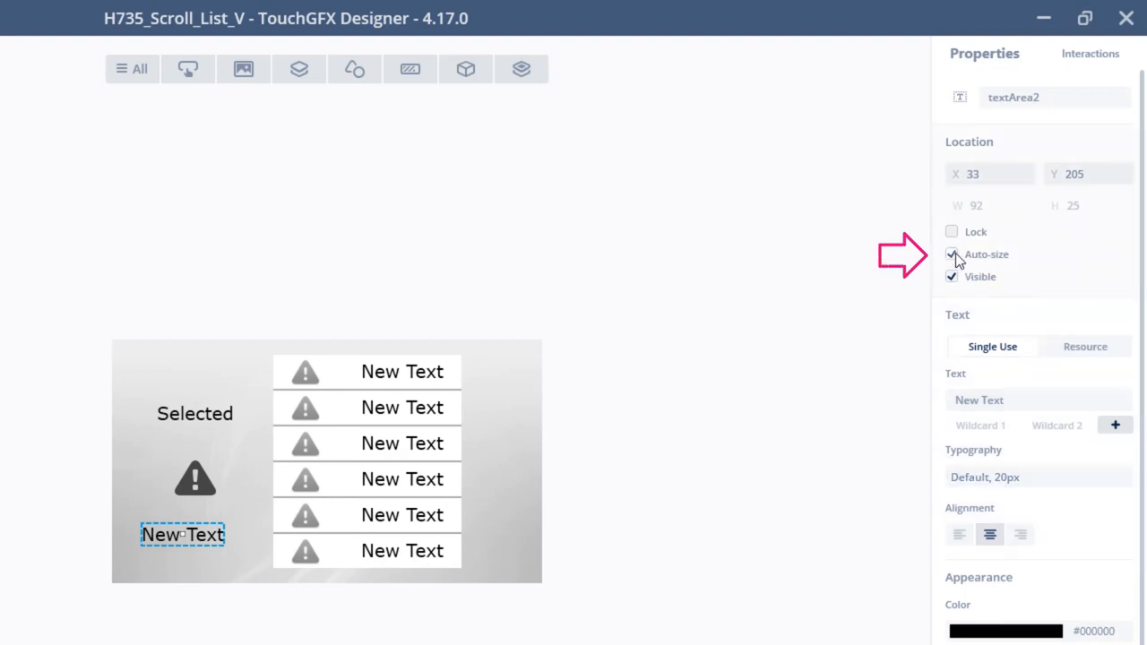
left_click(952, 255)
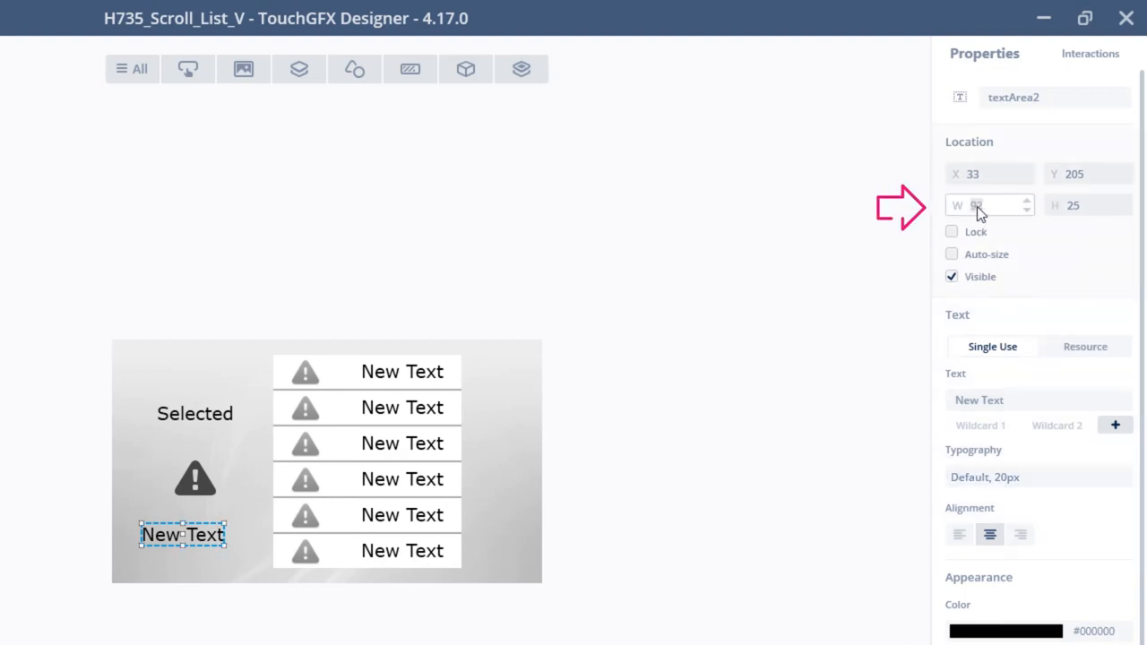
type("120")
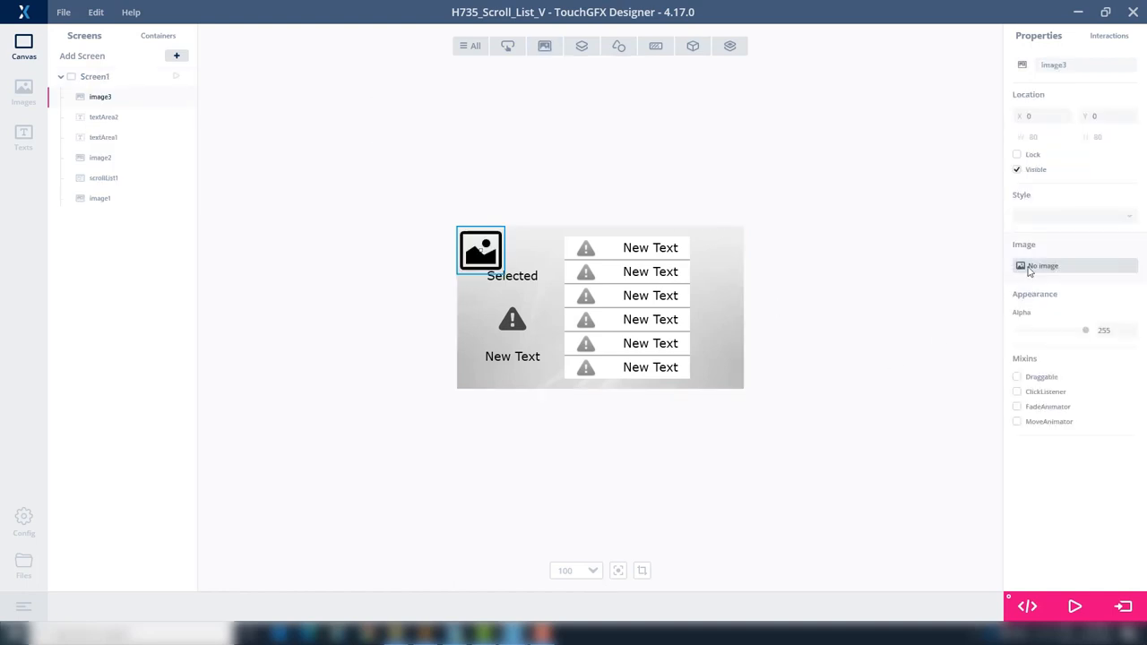
Assign logoTouchGFX_red2.png to one image and logoST_red2.png to a second, placed top-right
left_click(1074, 266)
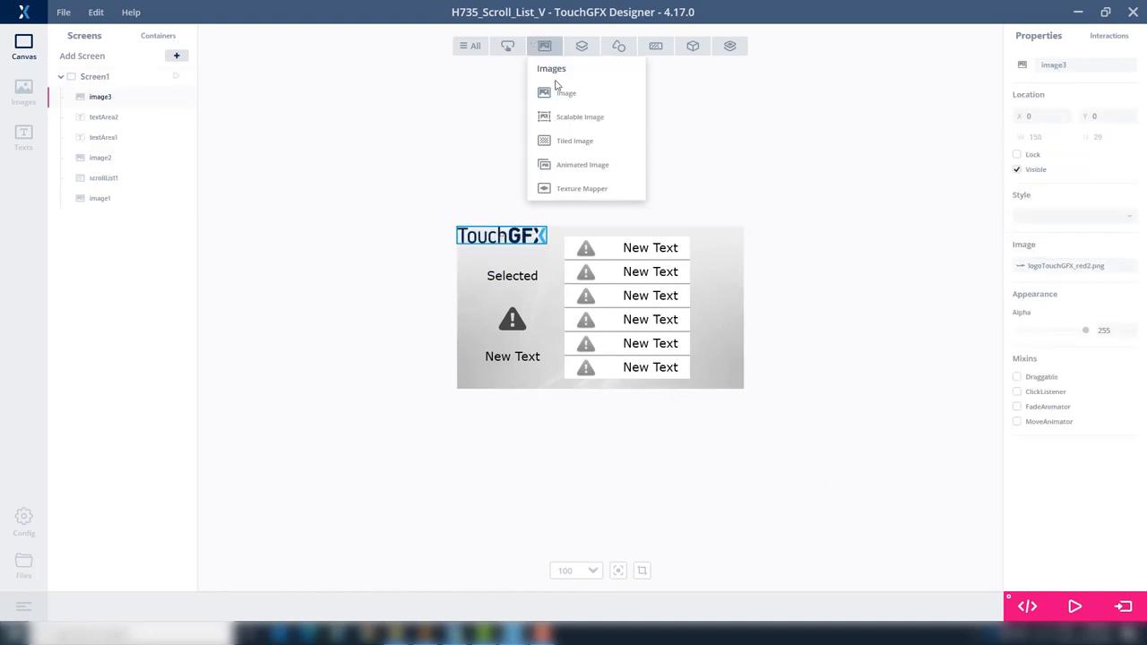
left_click(566, 92)
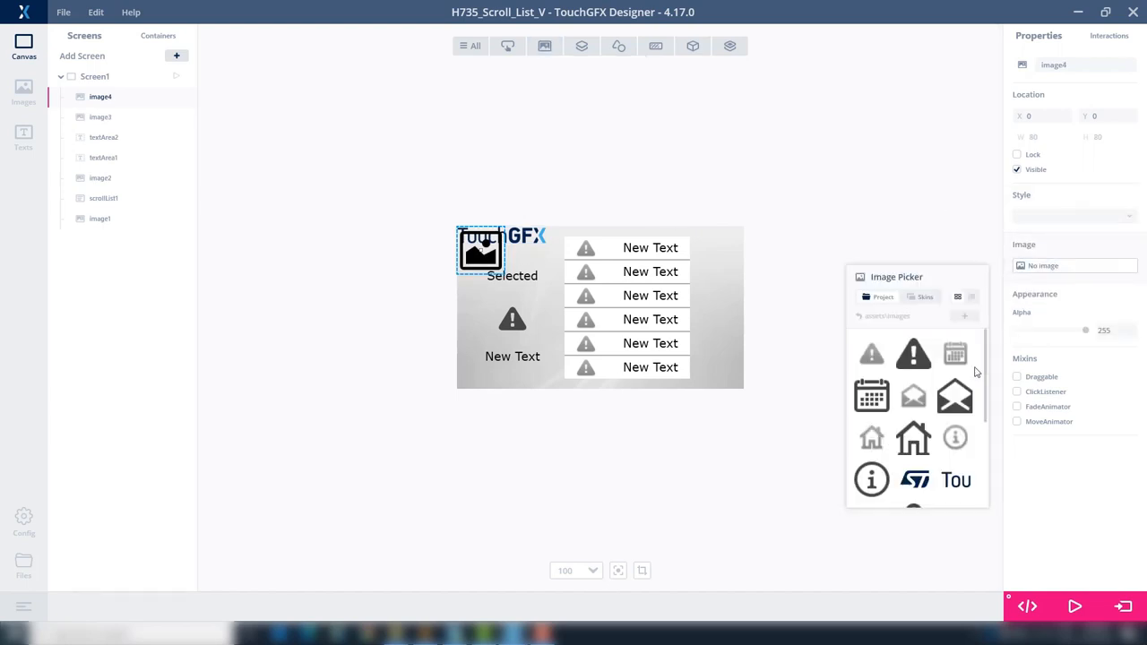
left_click(912, 478)
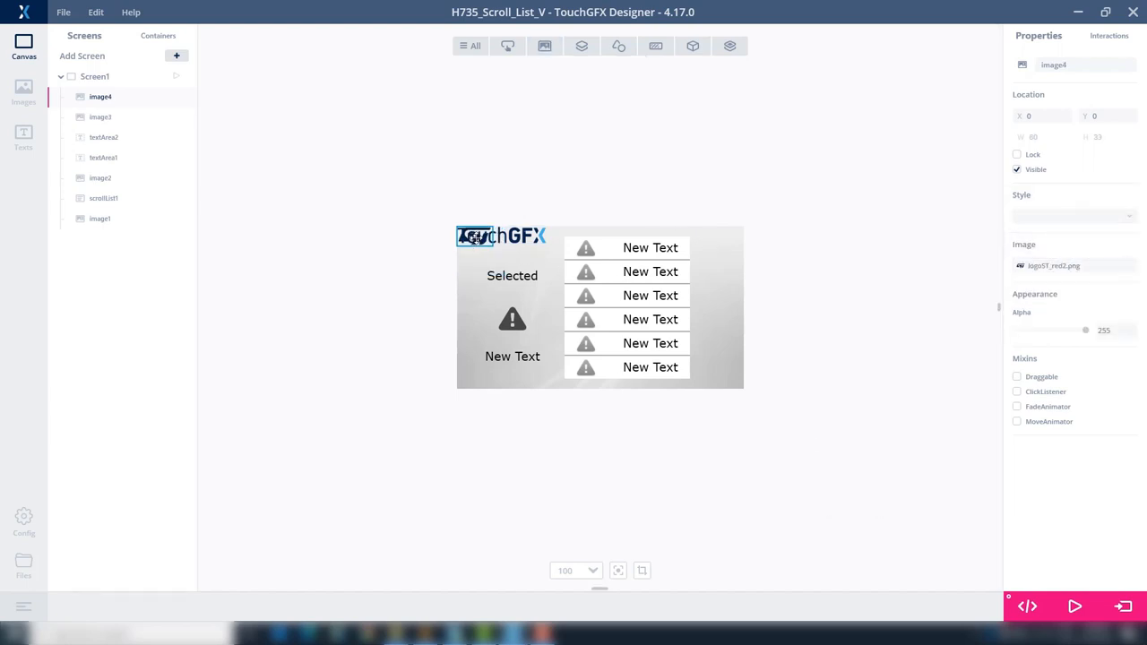
left_click_drag(476, 235, 726, 237)
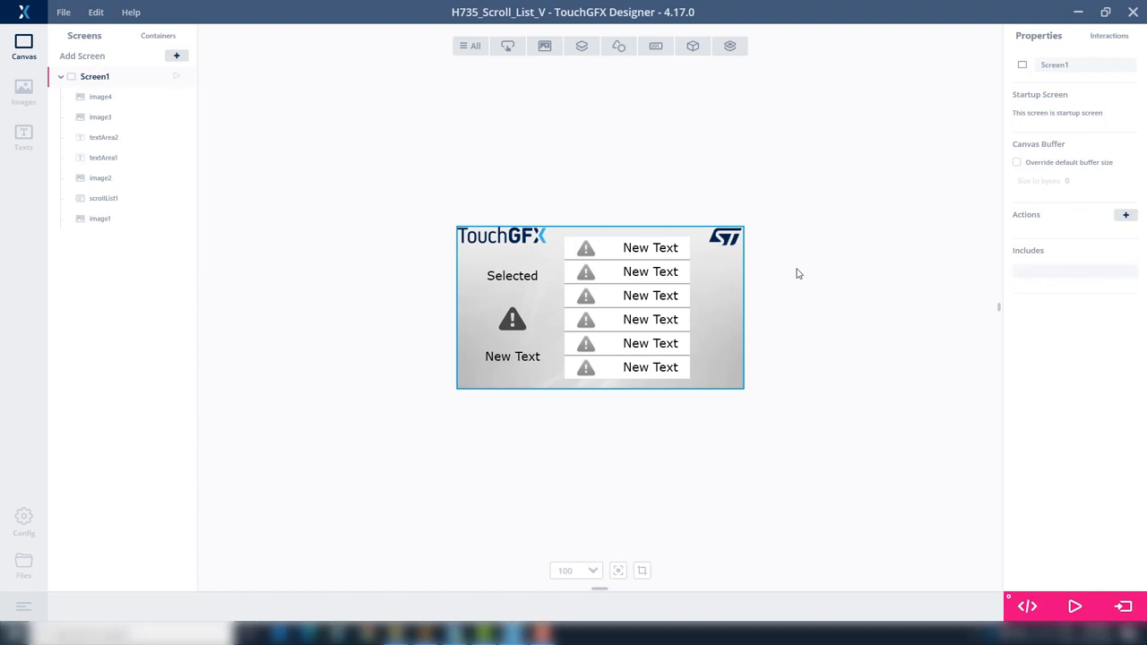
mouse_move(449, 220)
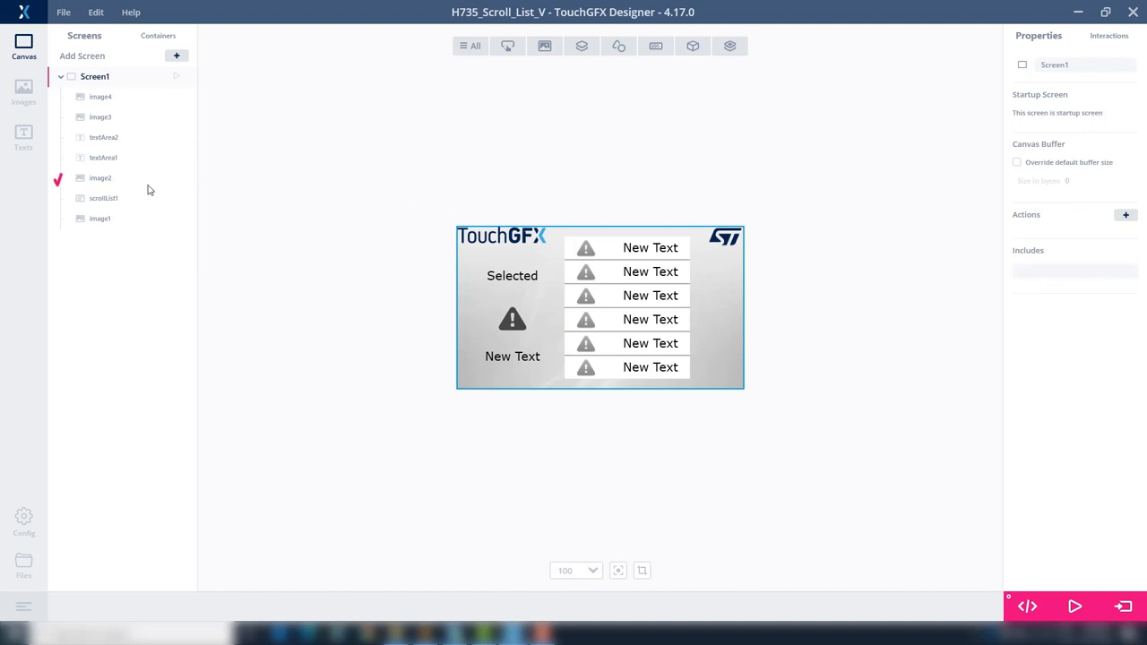
Add text resources for the menu items Errors, Calendar, Messages, Home, Sys Info, and others
left_click(22, 139)
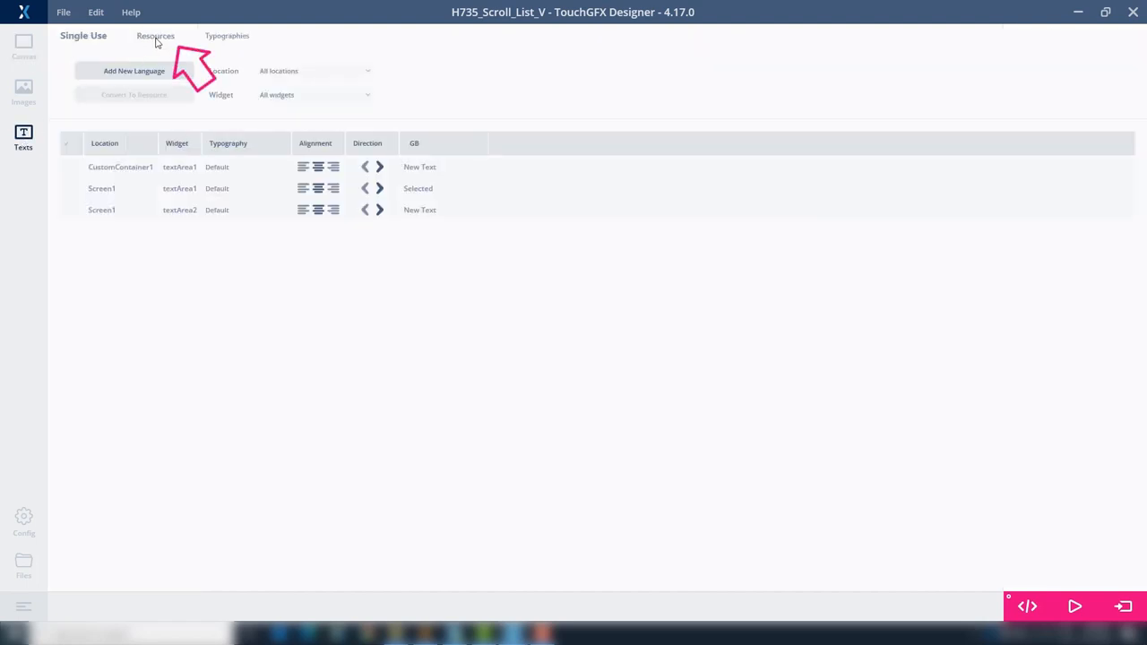
left_click(155, 36)
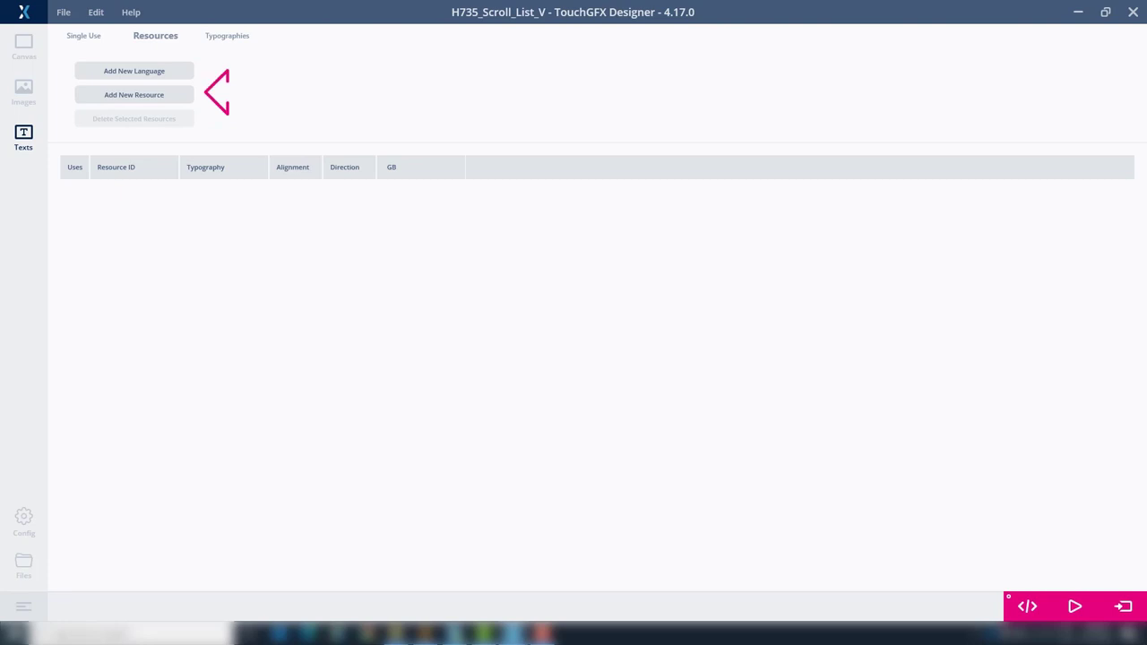
left_click(134, 94)
type("ME")
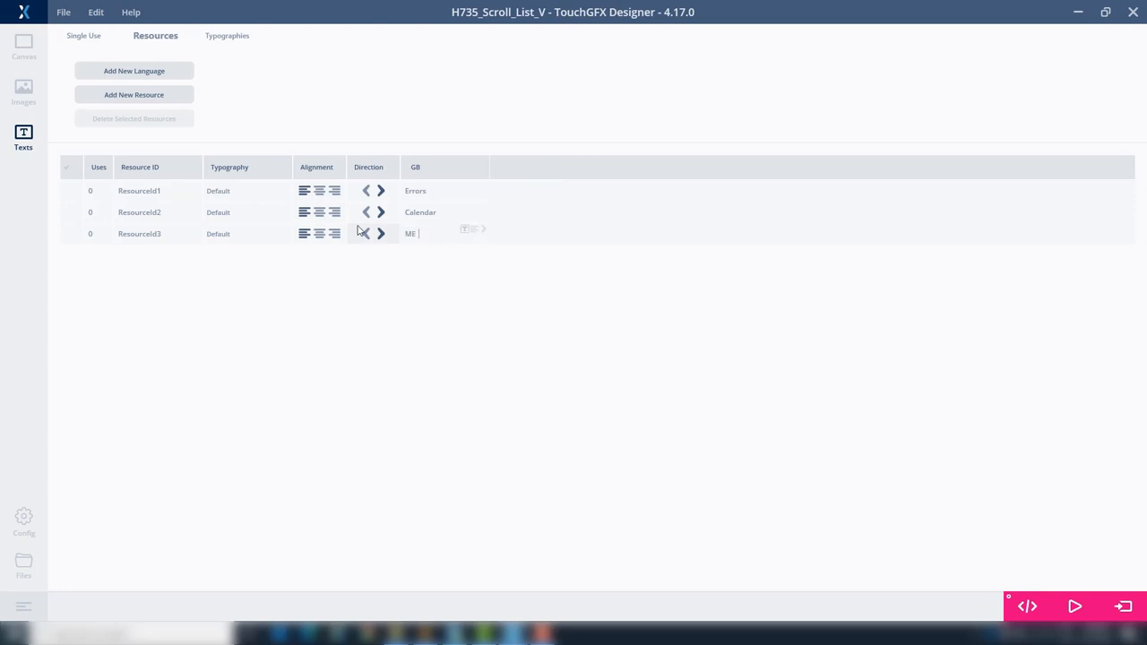
left_click(134, 94)
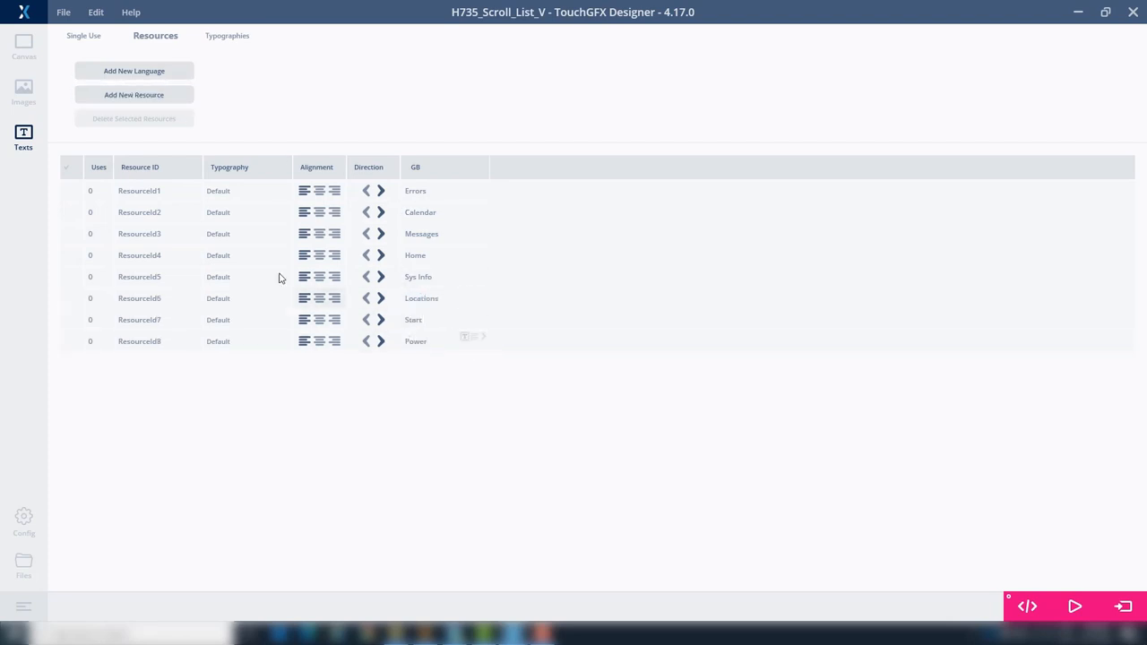
left_click(133, 94)
type("Users")
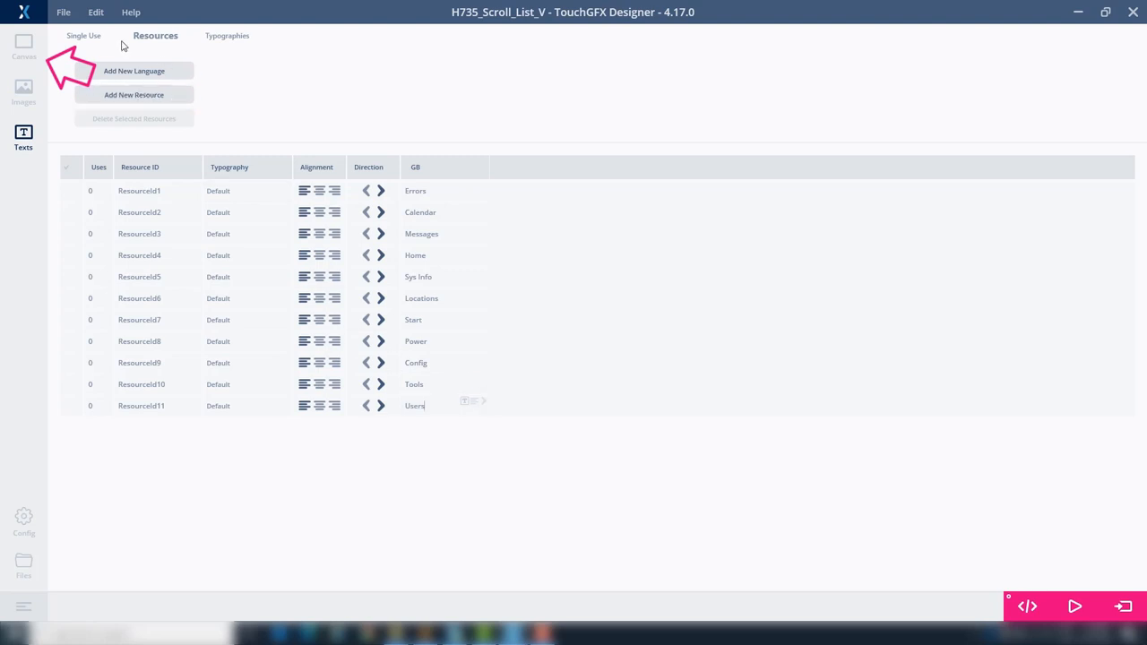
Give scrollList1 11 items and generate code for H735_Scroll_List_V
left_click(20, 44)
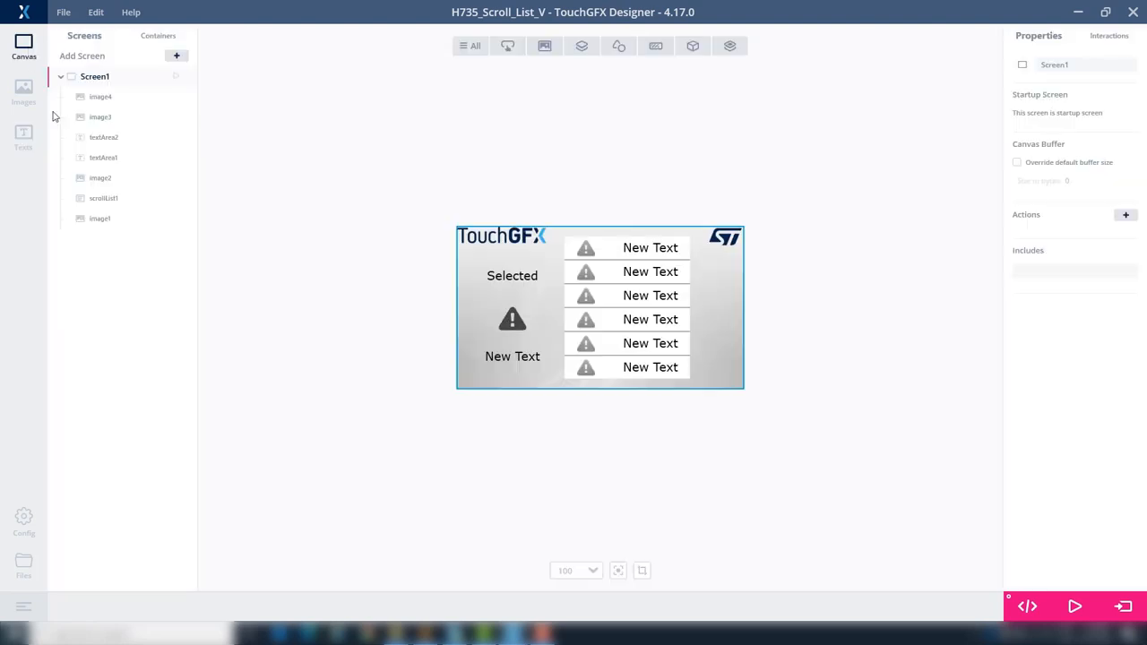
left_click(103, 198)
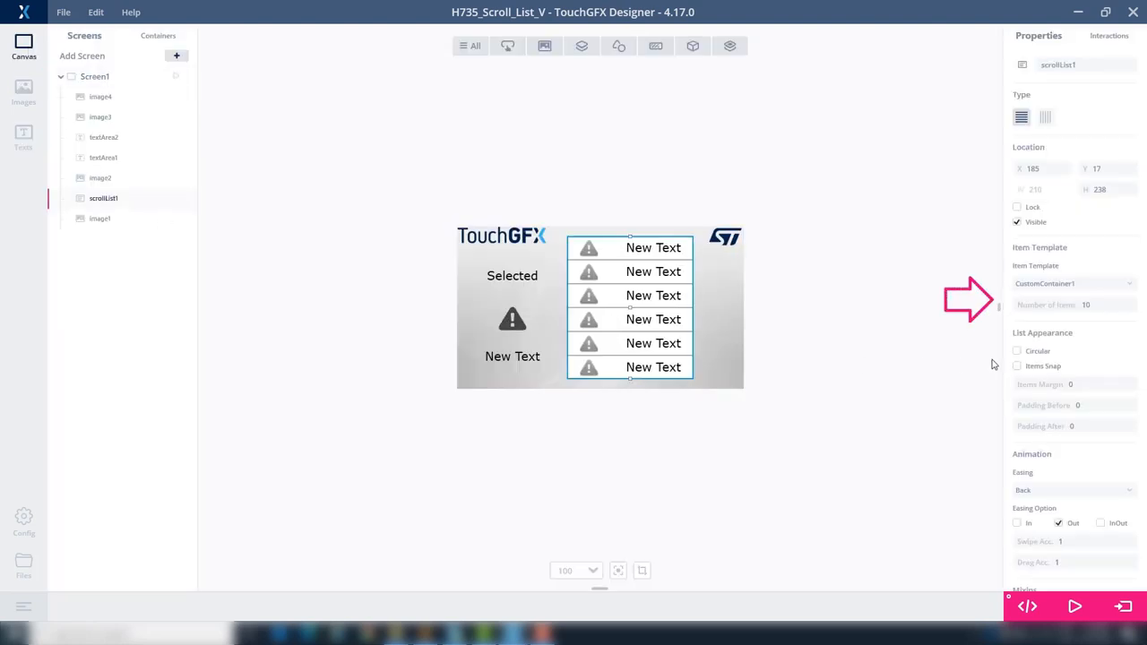
left_click(1094, 304)
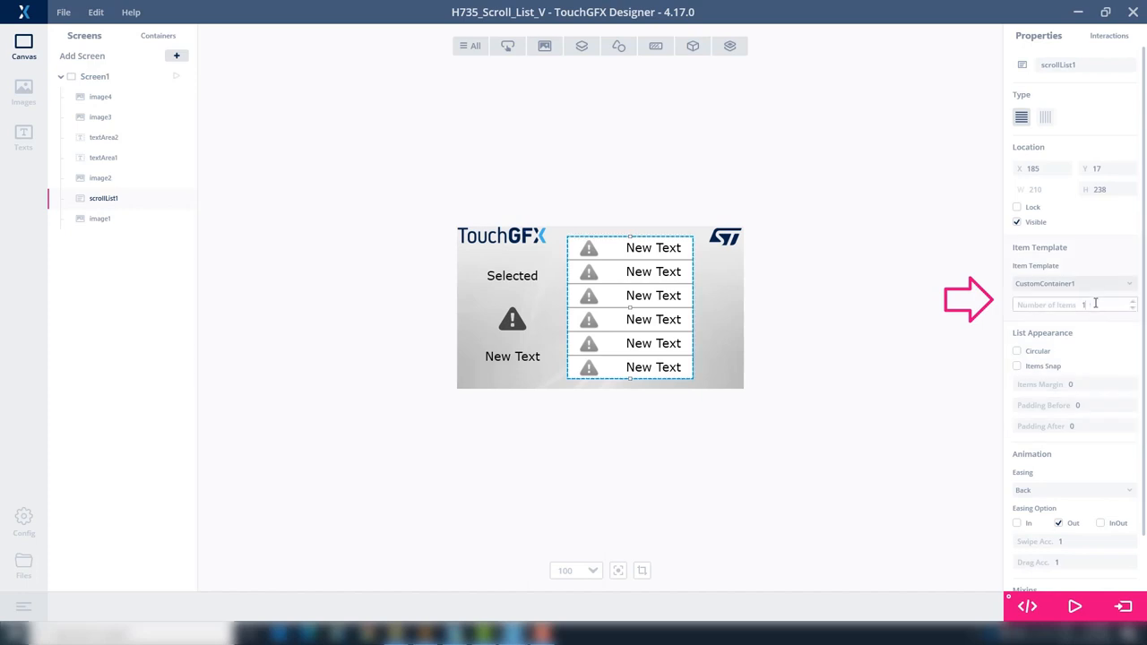
type("11")
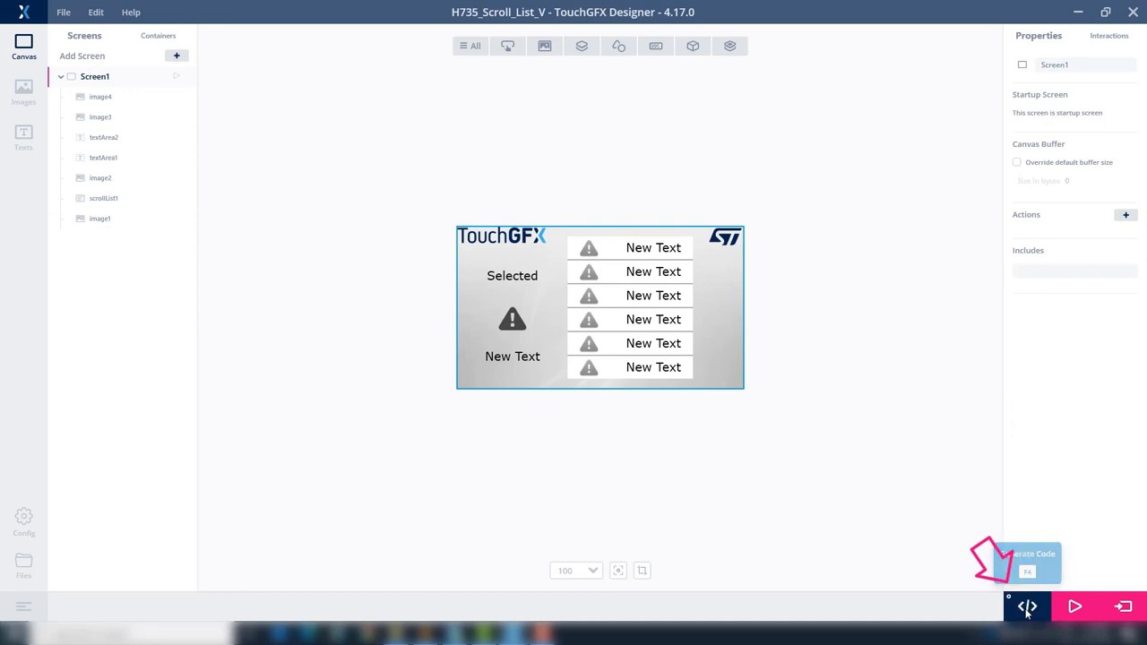
left_click(1028, 606)
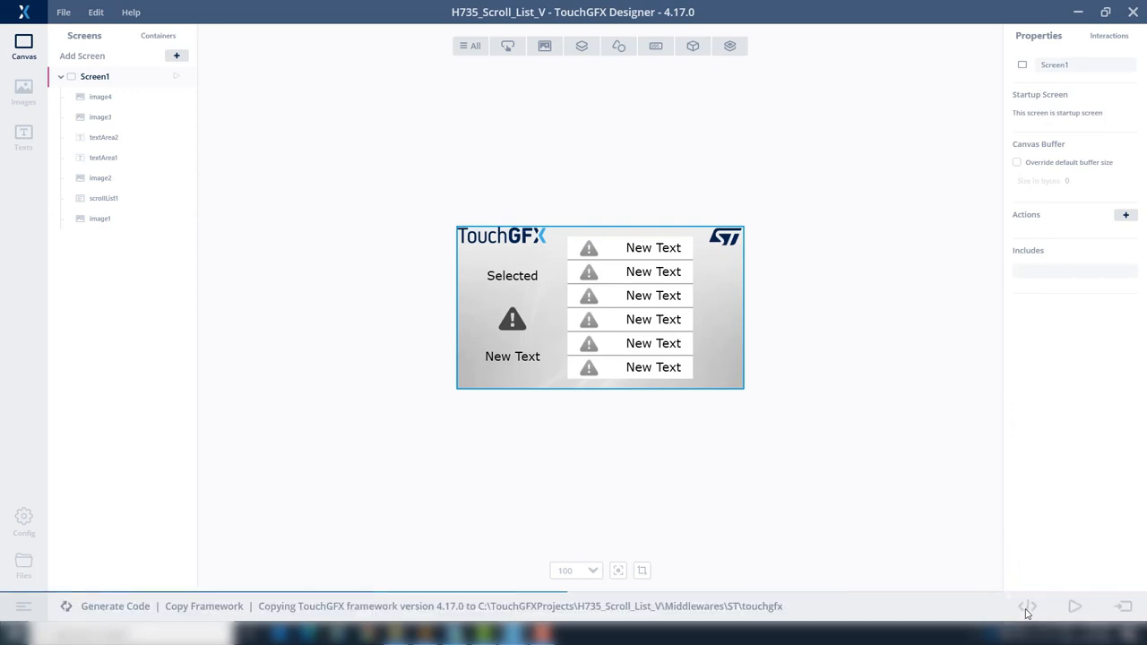